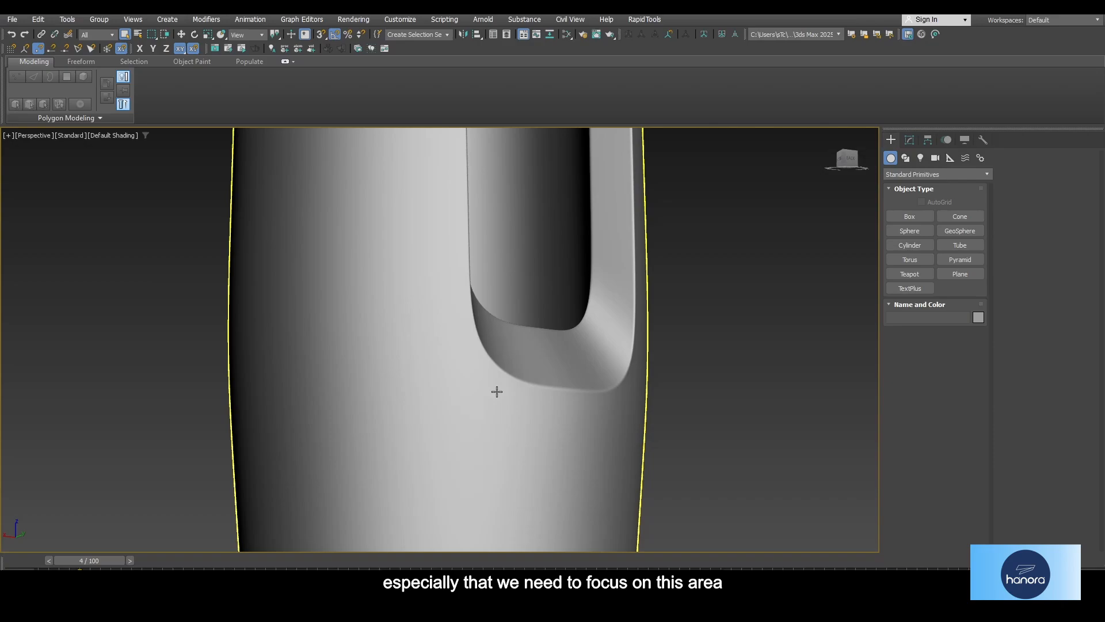
mouse_move(451, 340)
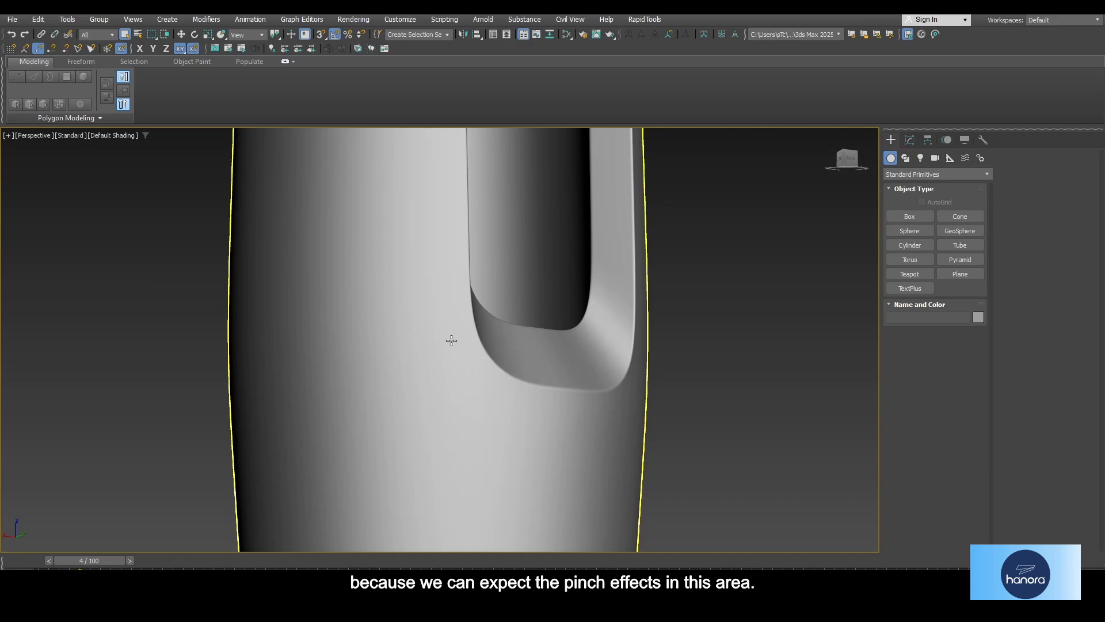
mouse_move(448, 293)
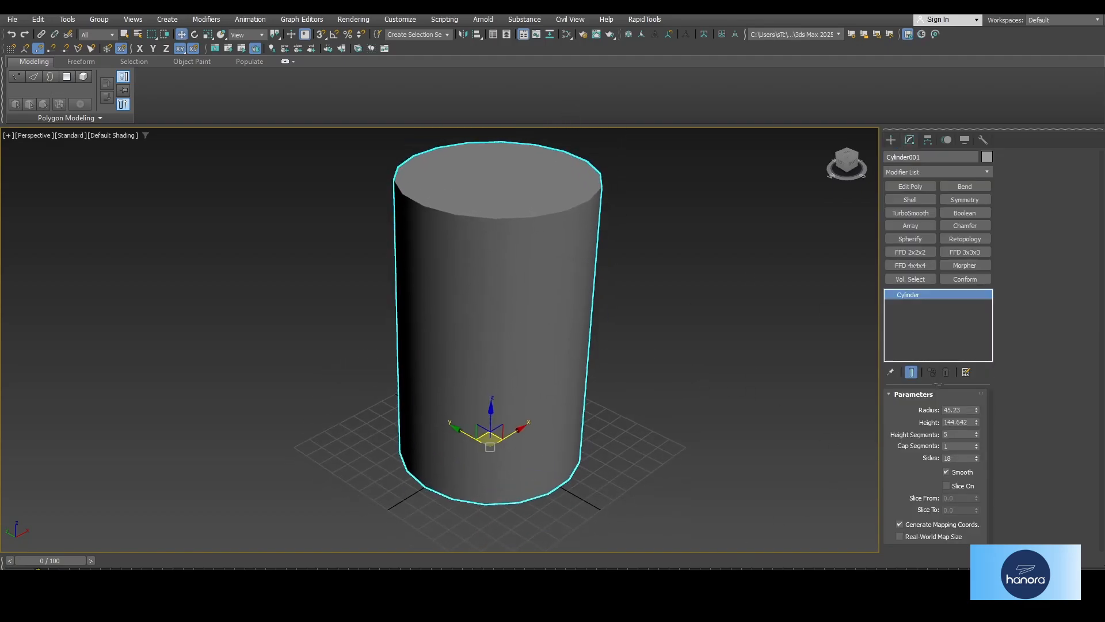
Adjust the cylinder radius to a round value, then restore it to 45.
triple_click(956, 422)
type("150")
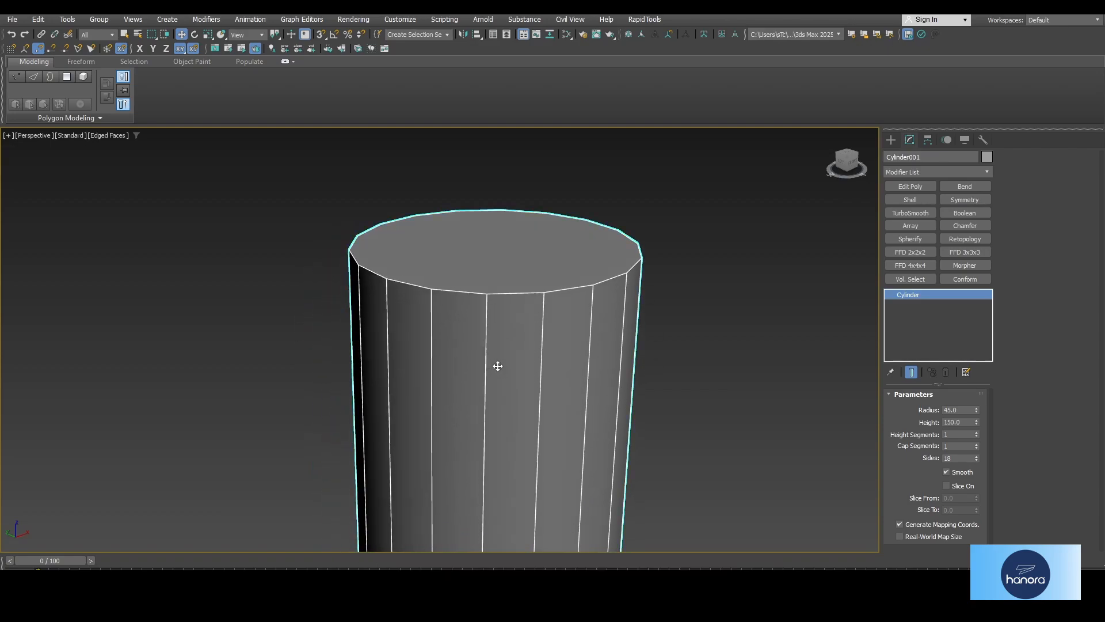
mouse_move(486, 380)
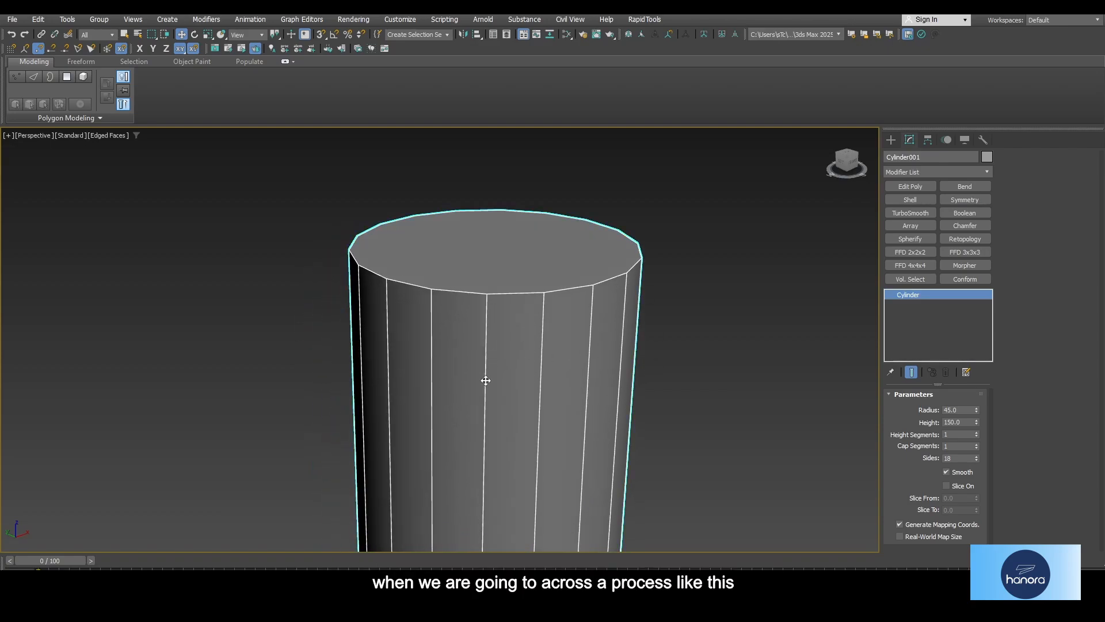
mouse_move(519, 370)
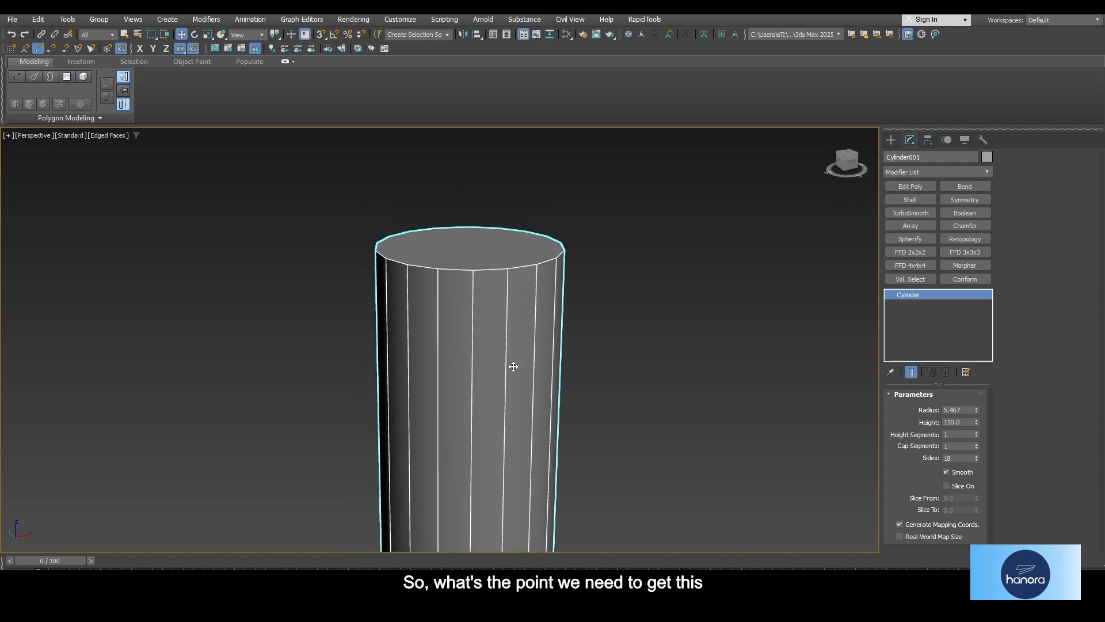
mouse_move(491, 376)
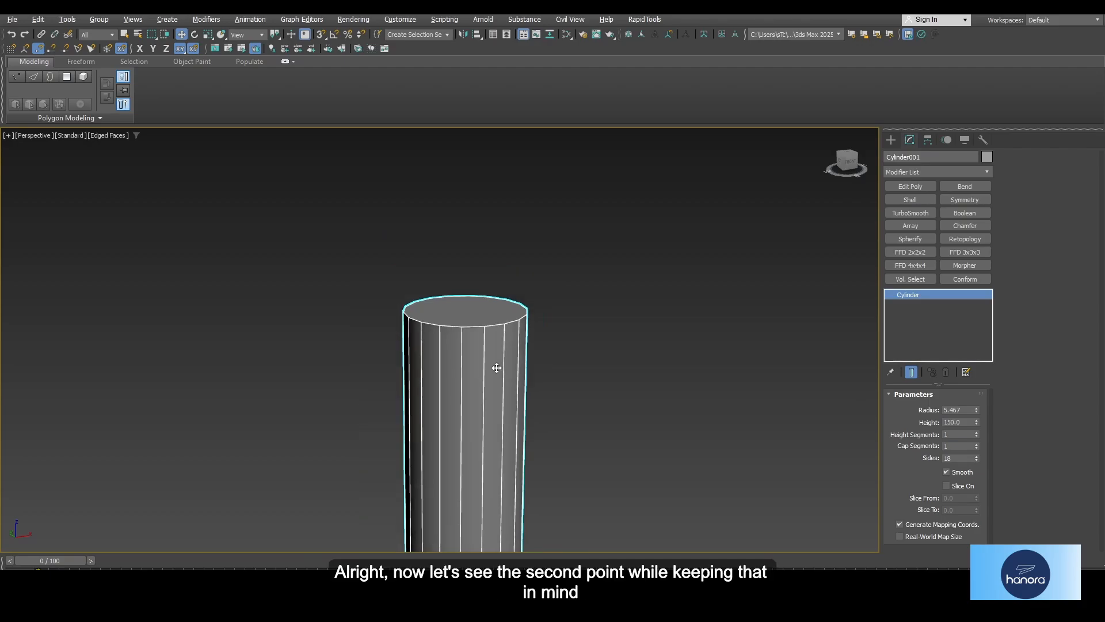
triple_click(958, 409)
type("45")
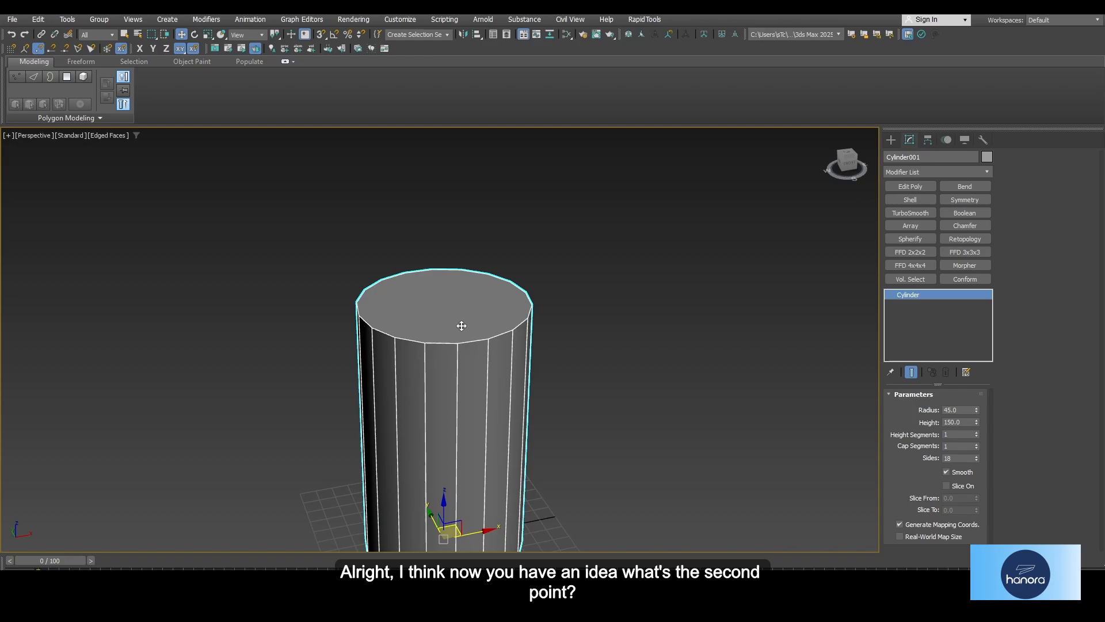
mouse_move(503, 364)
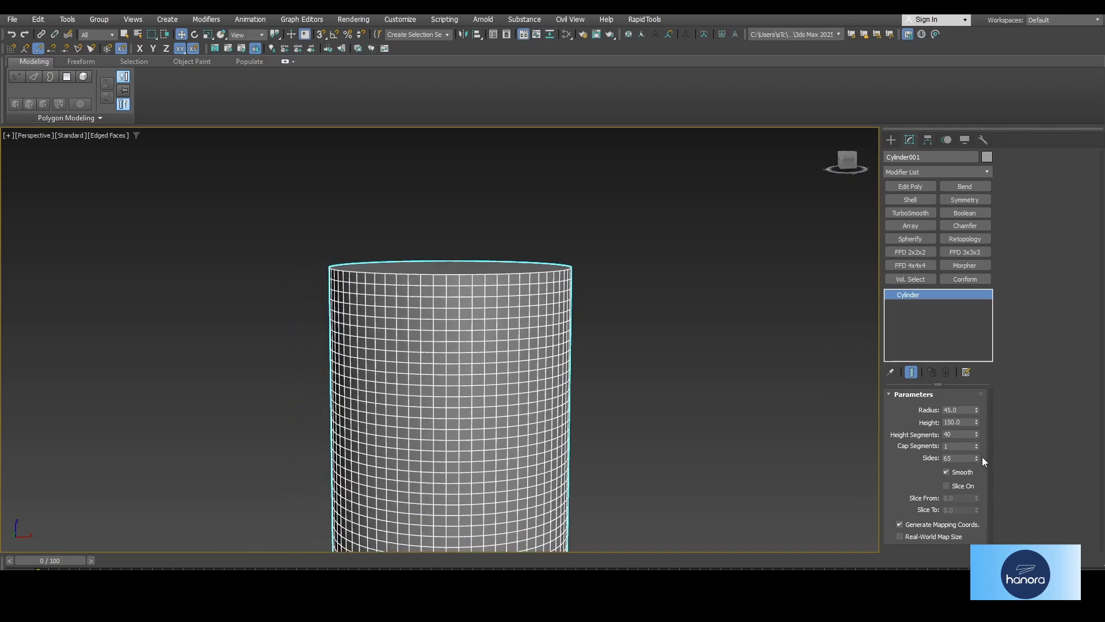
Increase the cylinder's side count to 66.
left_click(976, 456)
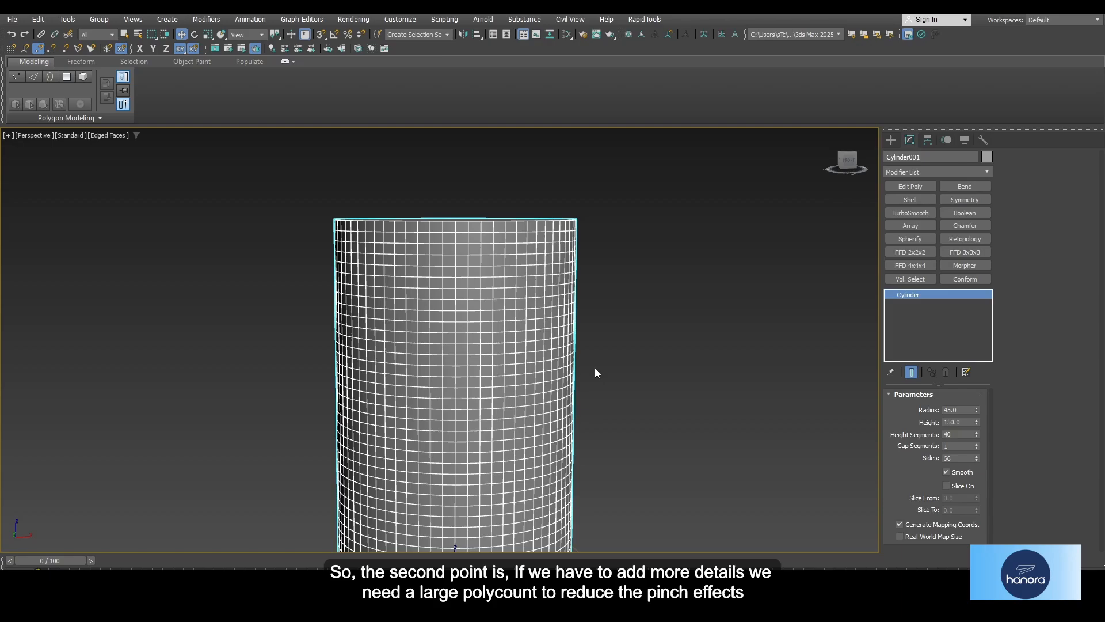
mouse_move(578, 376)
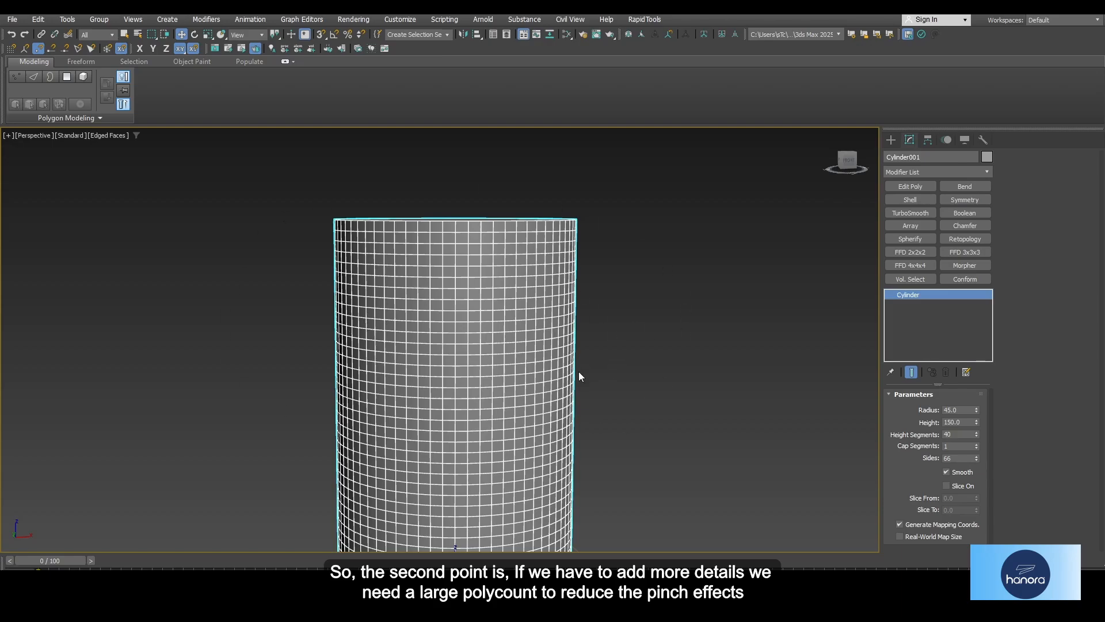
mouse_move(500, 279)
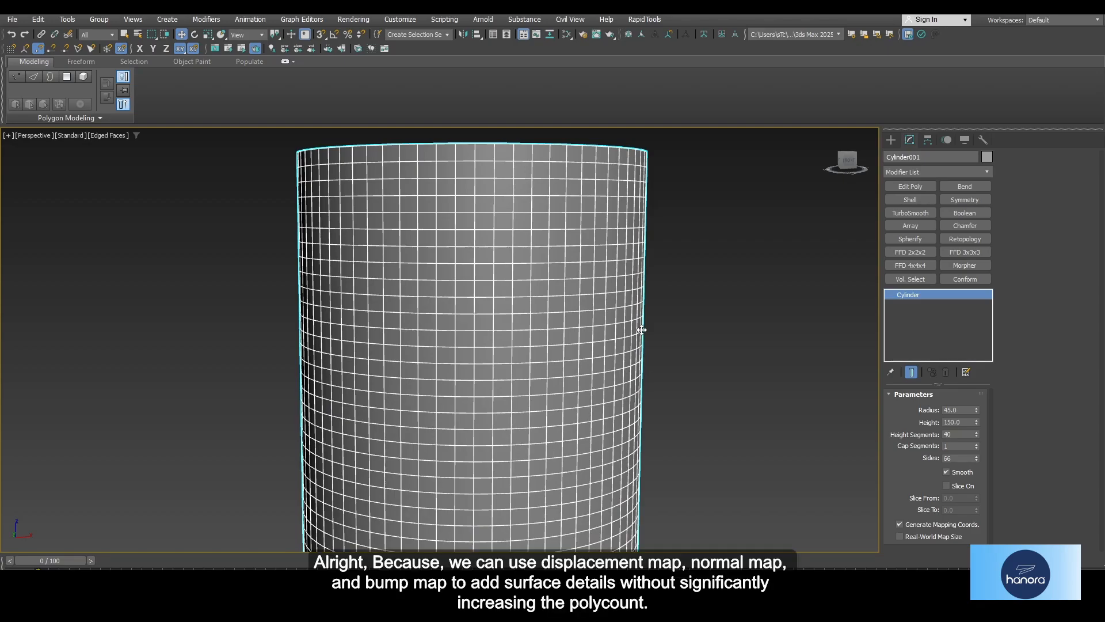
mouse_move(667, 362)
type("36")
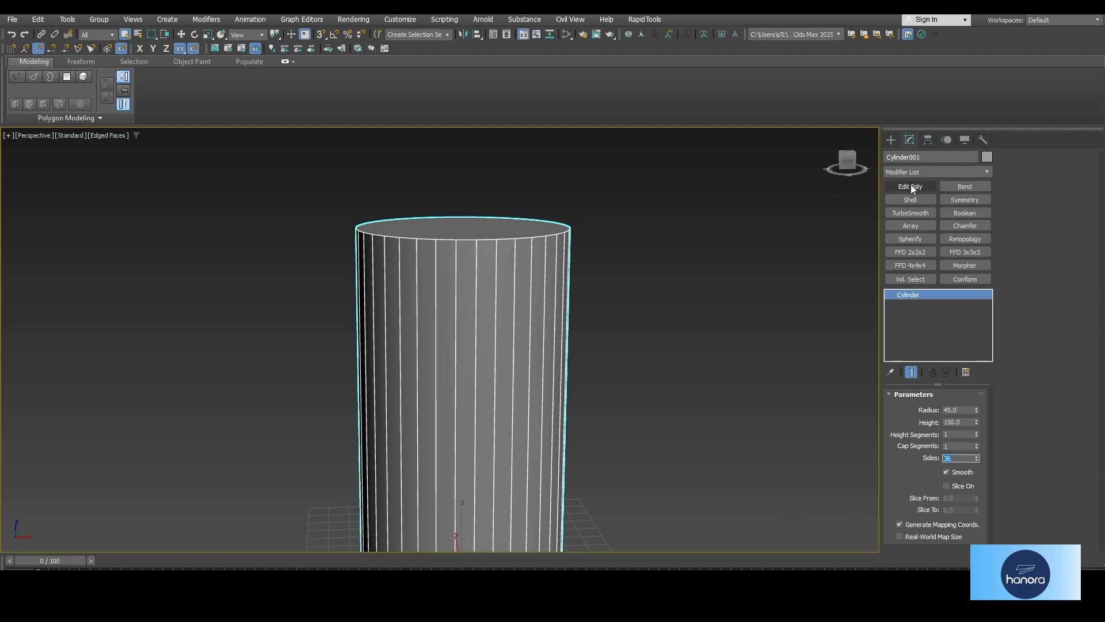
Add an Edit Poly layer and select the vertices around the cup's bottom rim.
left_click(910, 186)
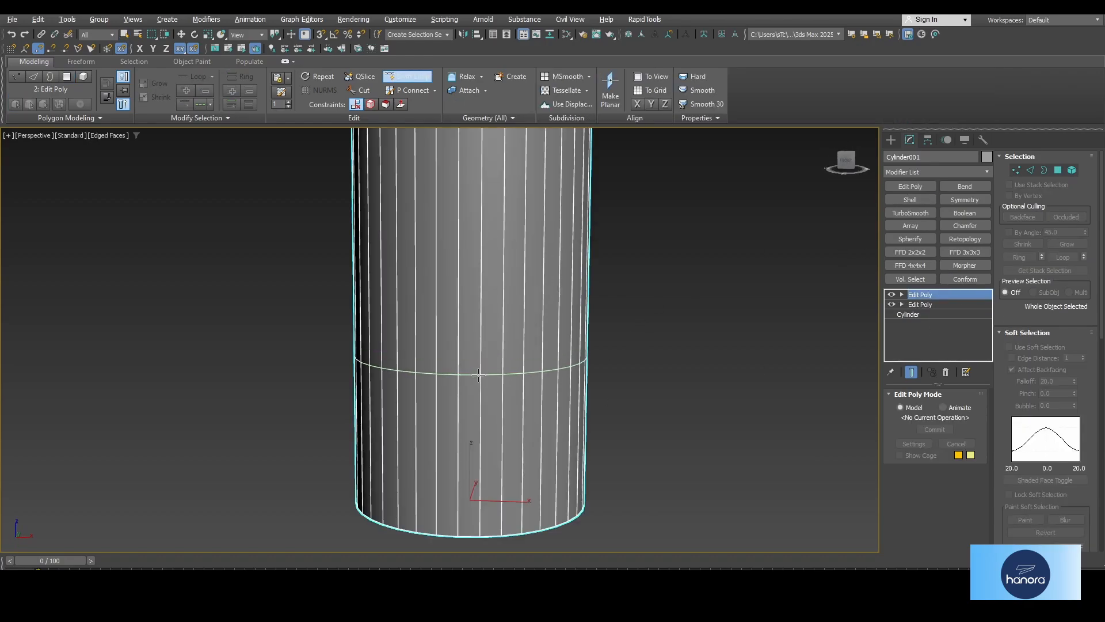
left_click(1014, 170)
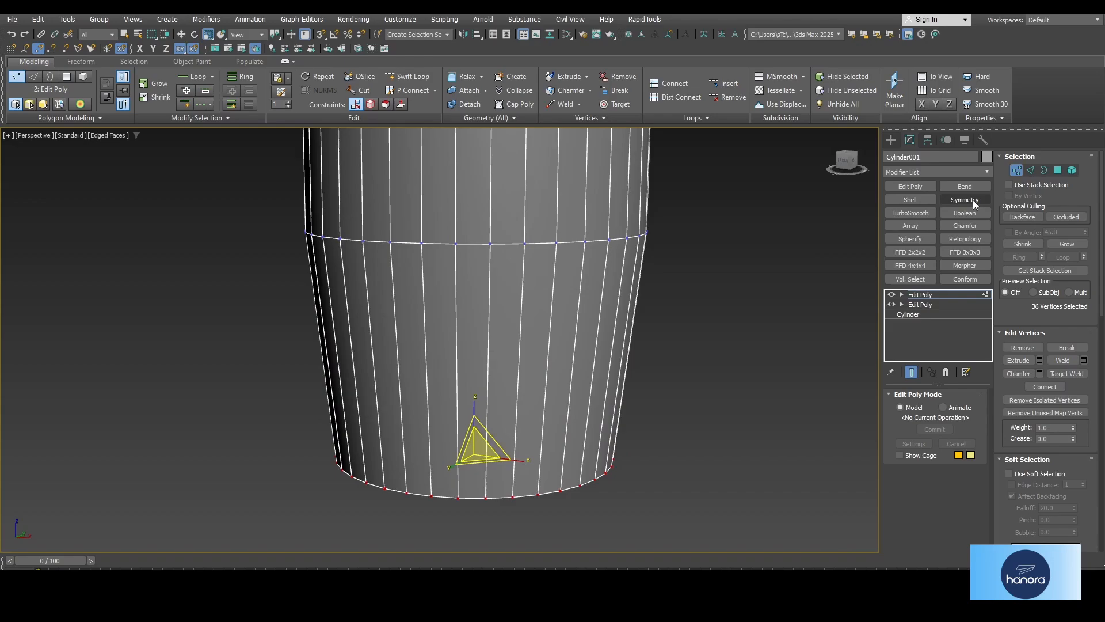
left_click(1029, 170)
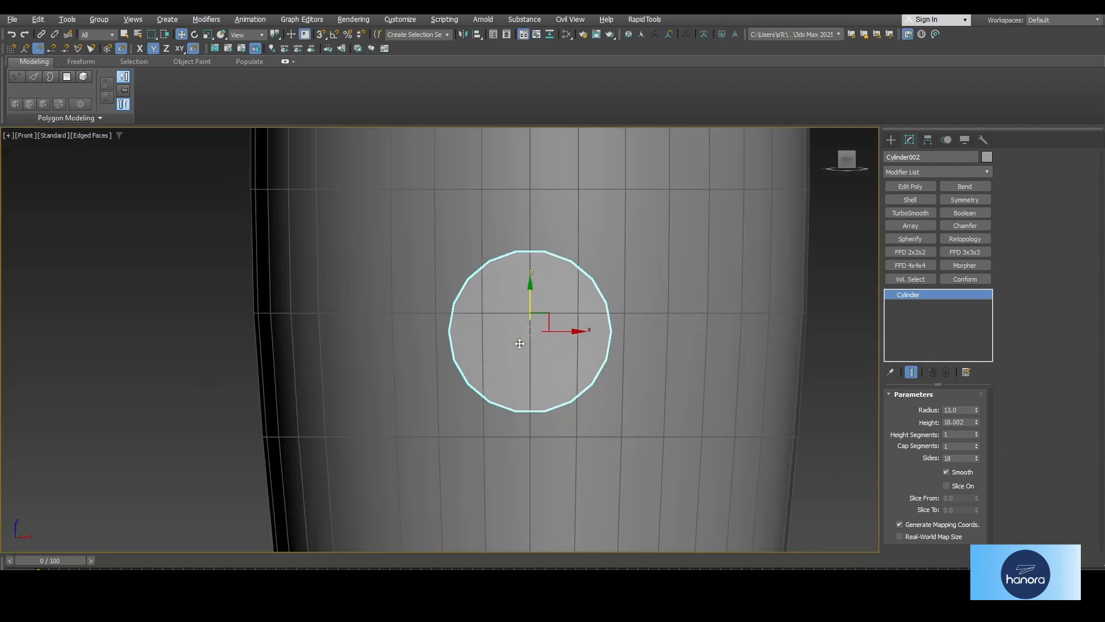
Give the small cylinder 2 cap segments and fewer sides, subtract it, and add Symmetry.
left_click(977, 444)
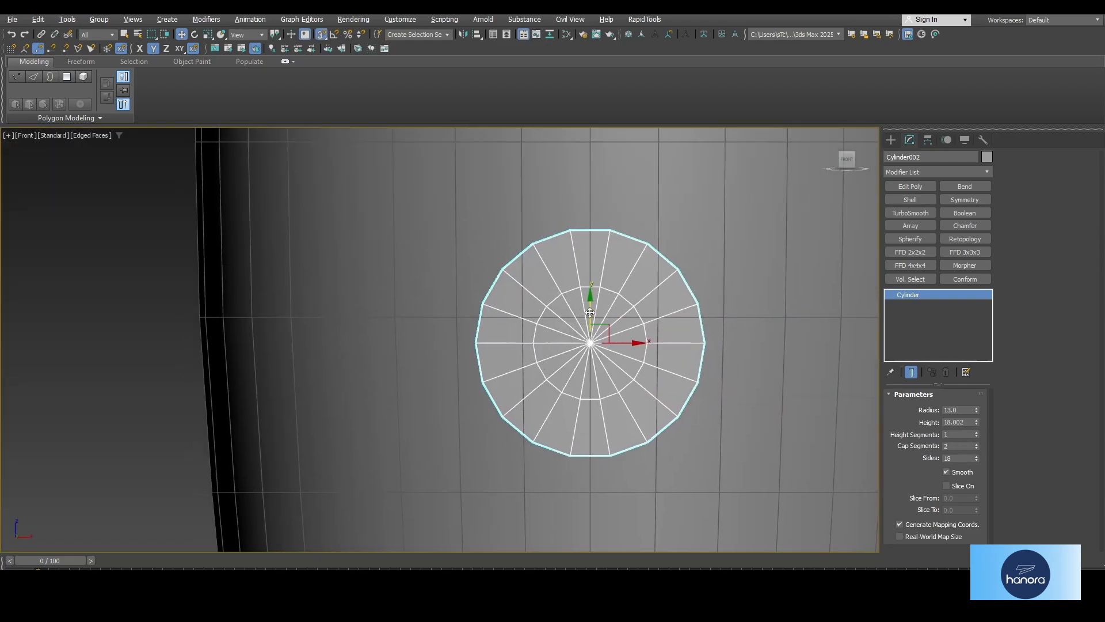
left_click(976, 460)
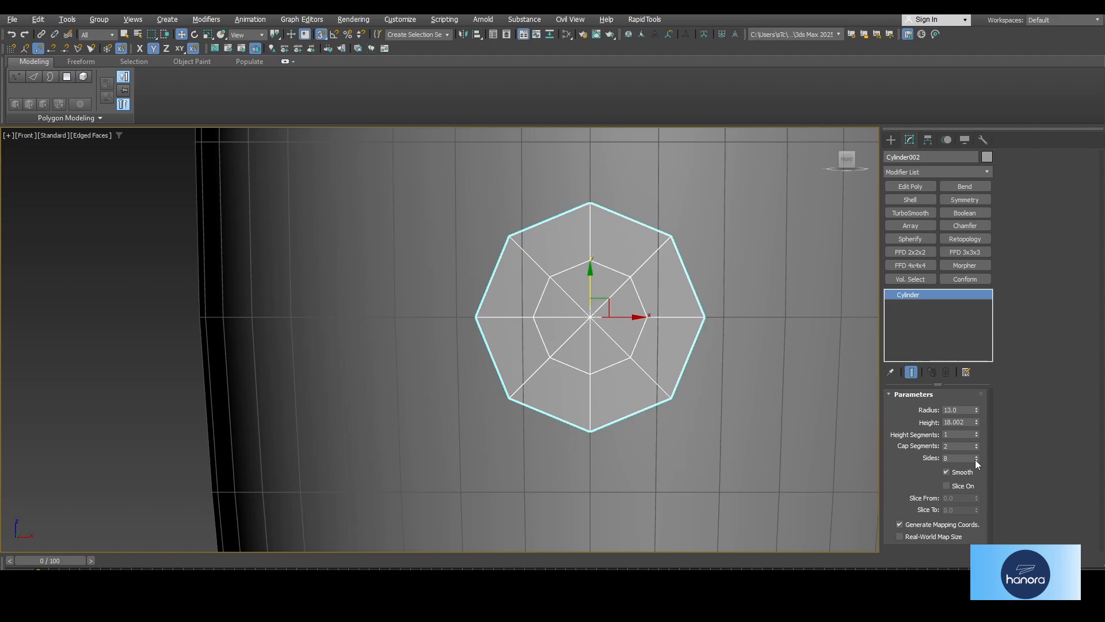
left_click(978, 455)
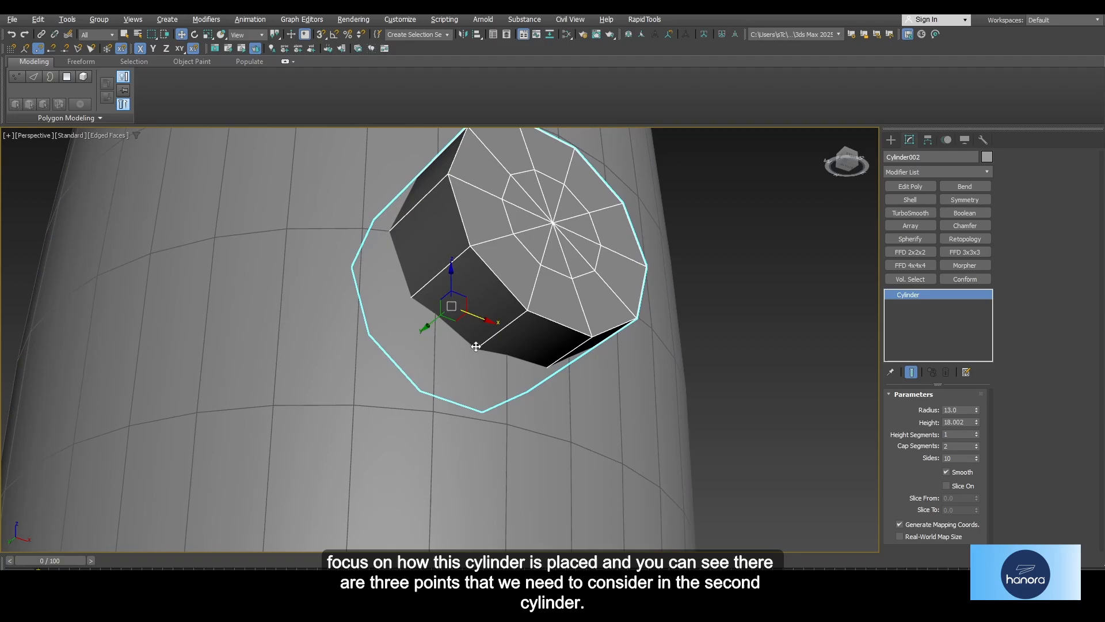
mouse_move(456, 330)
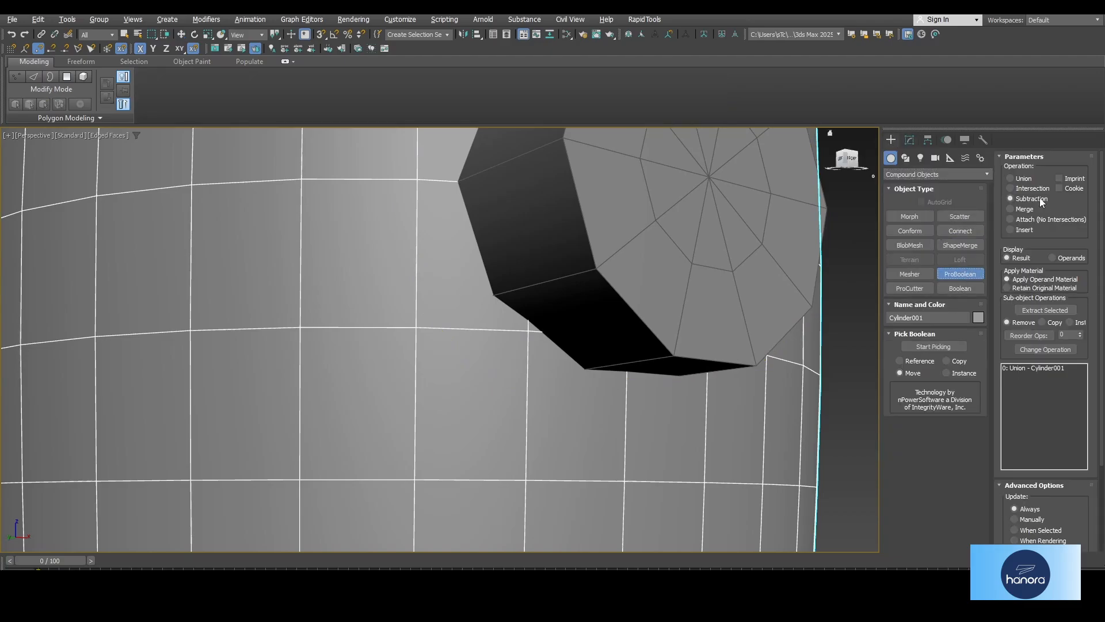
left_click(933, 346)
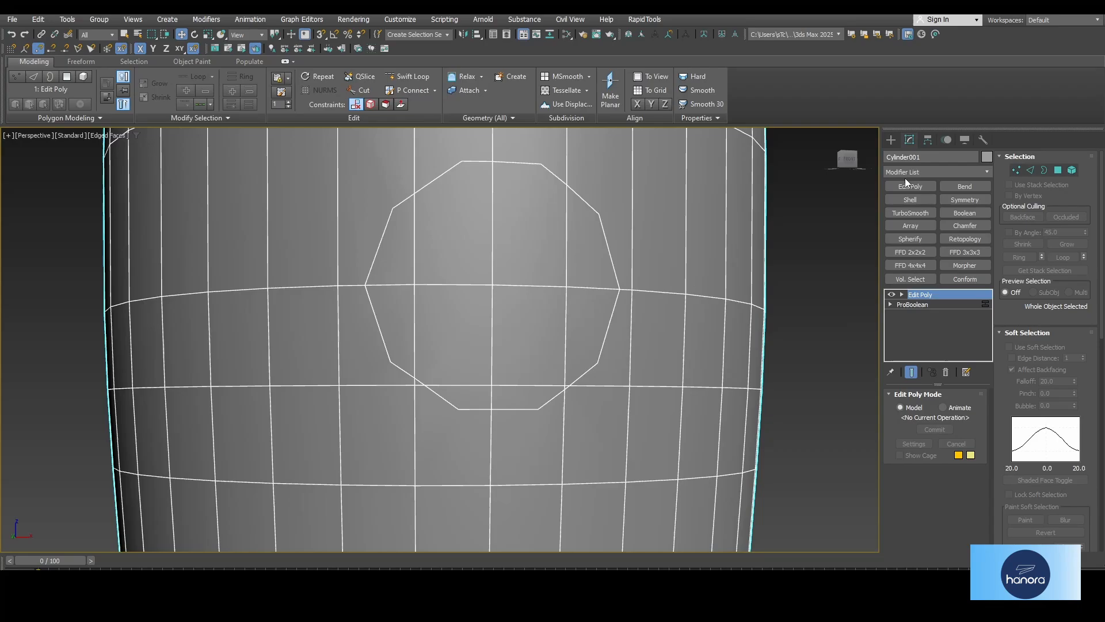
left_click(964, 200)
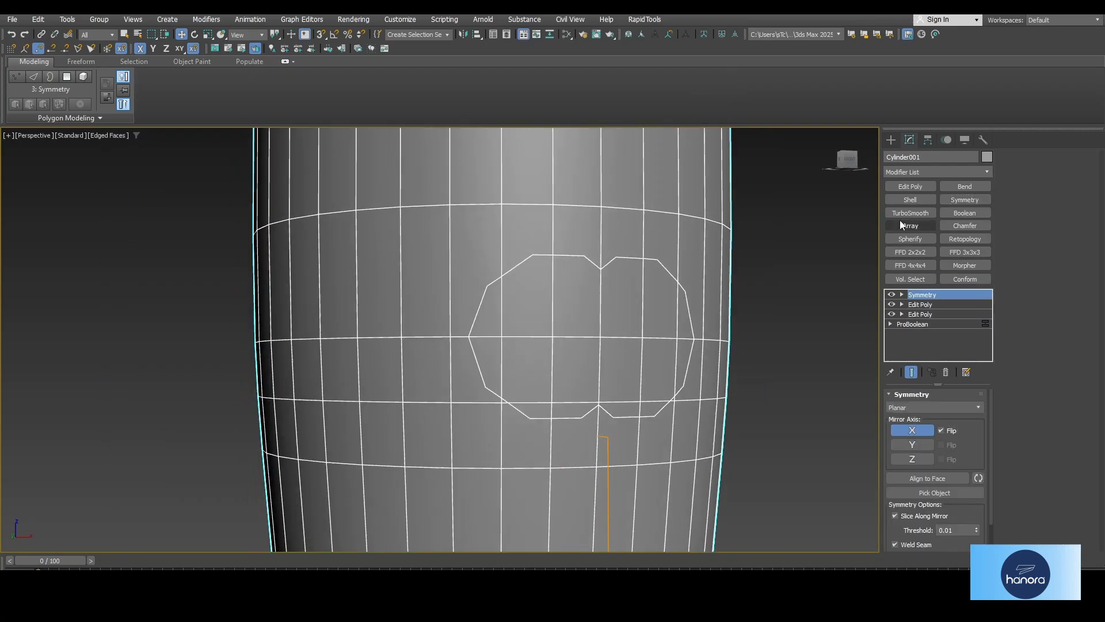
Delete the column of faces above the hole to open the cut-out.
left_click(919, 304)
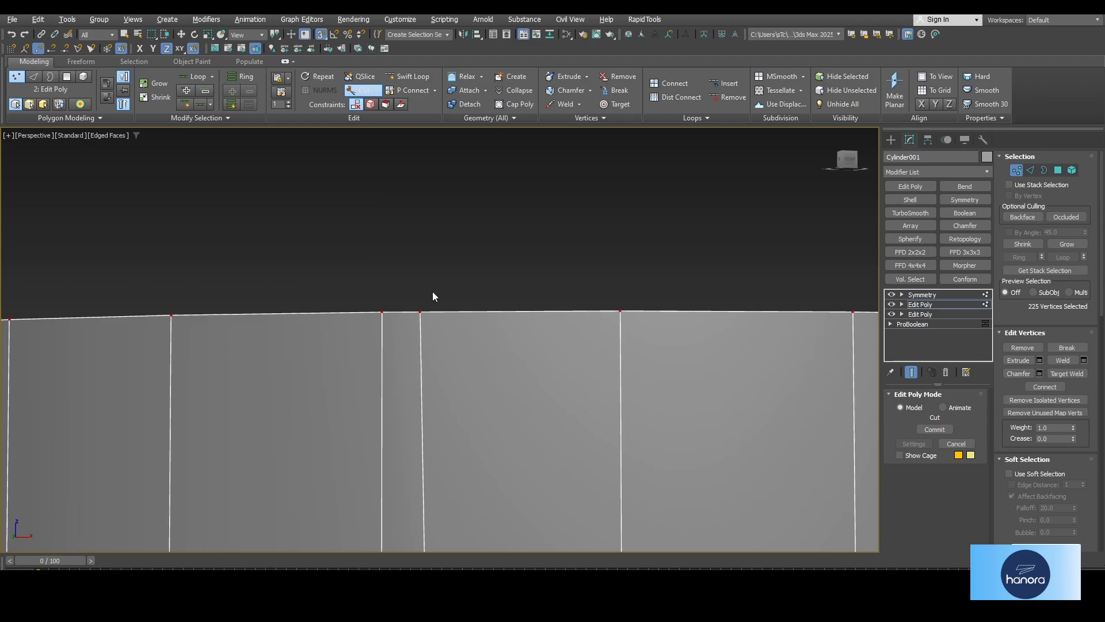
left_click(1046, 170)
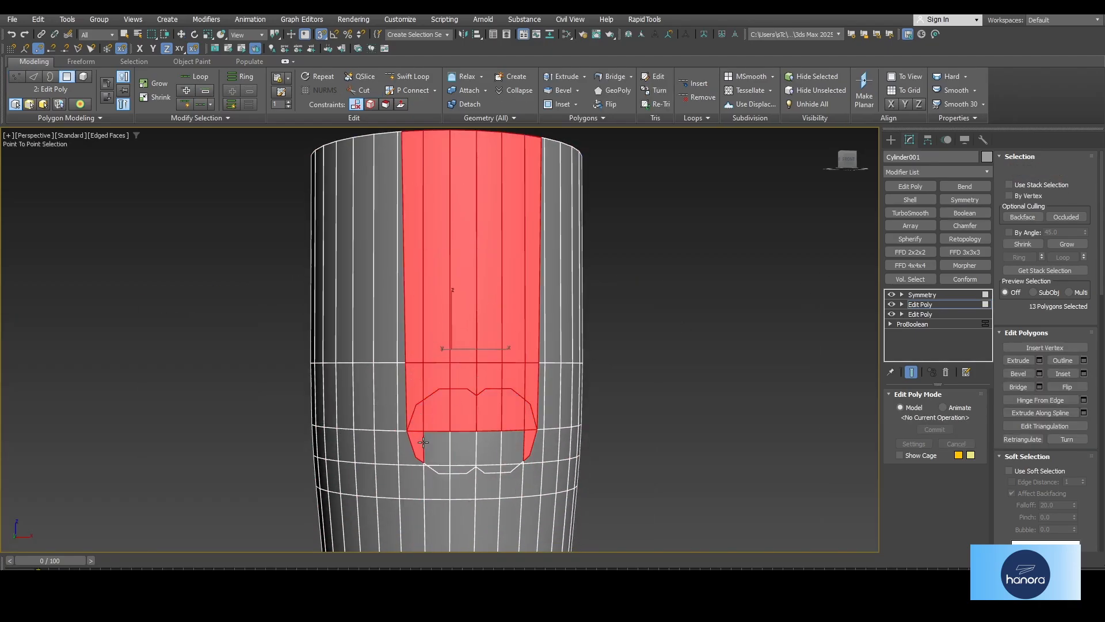
left_click(1016, 170)
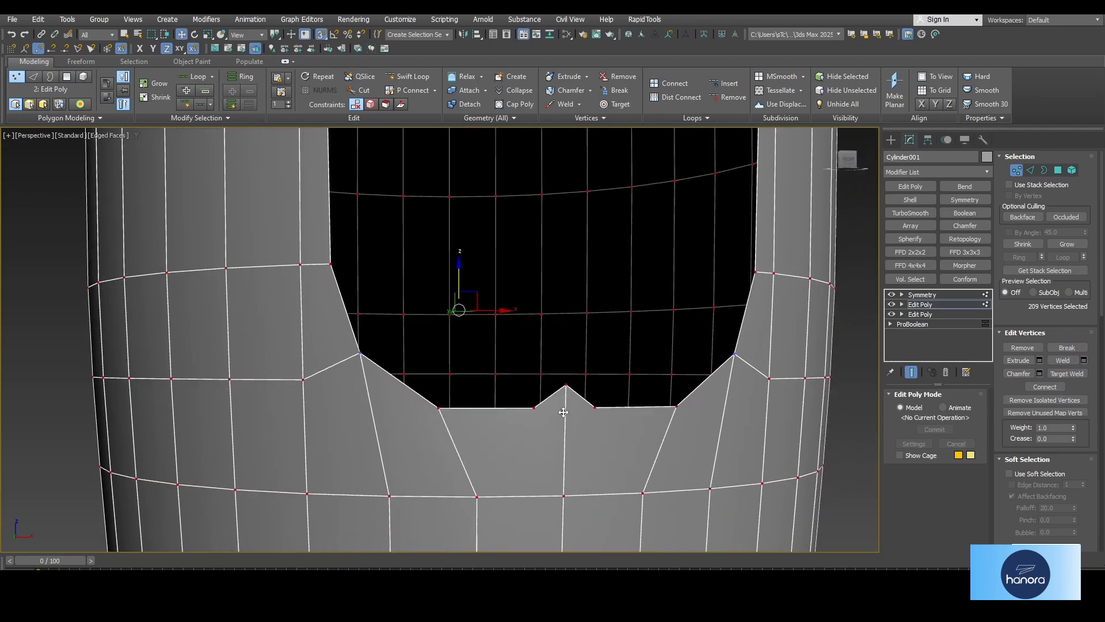
Remove the stray spike vertex at the cut-out bottom and add another Edit Poly layer.
left_click(566, 387)
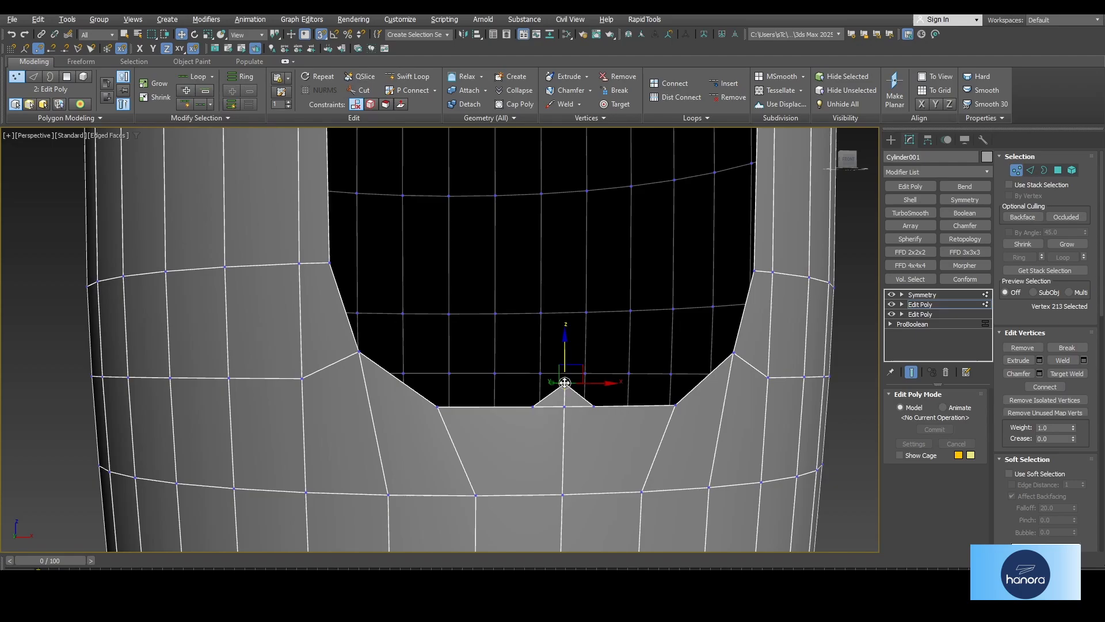
left_click(920, 304)
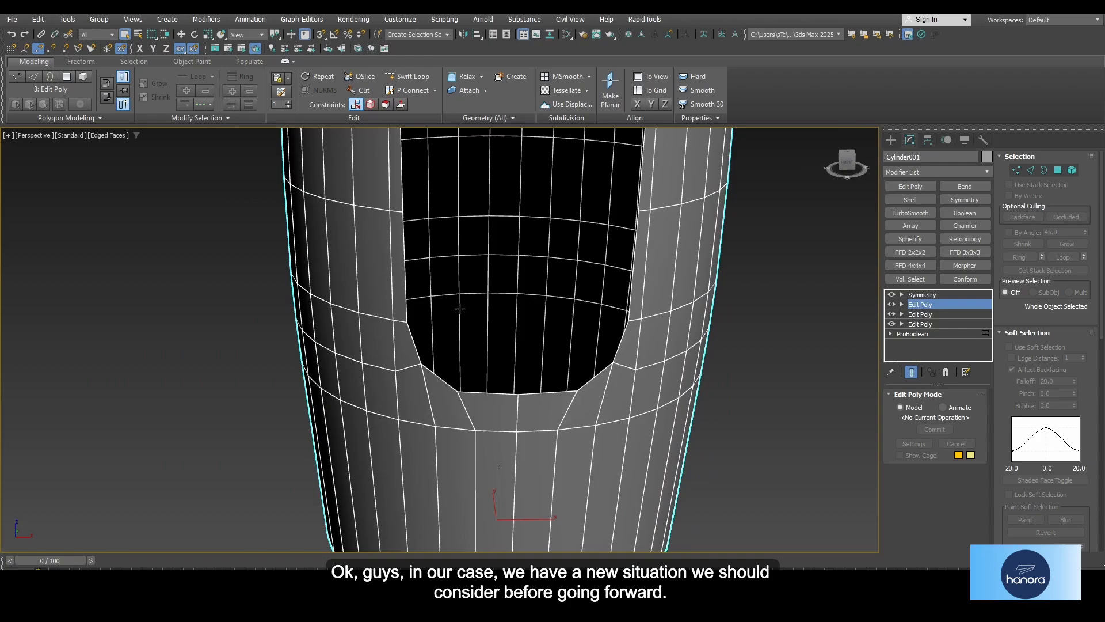
mouse_move(462, 350)
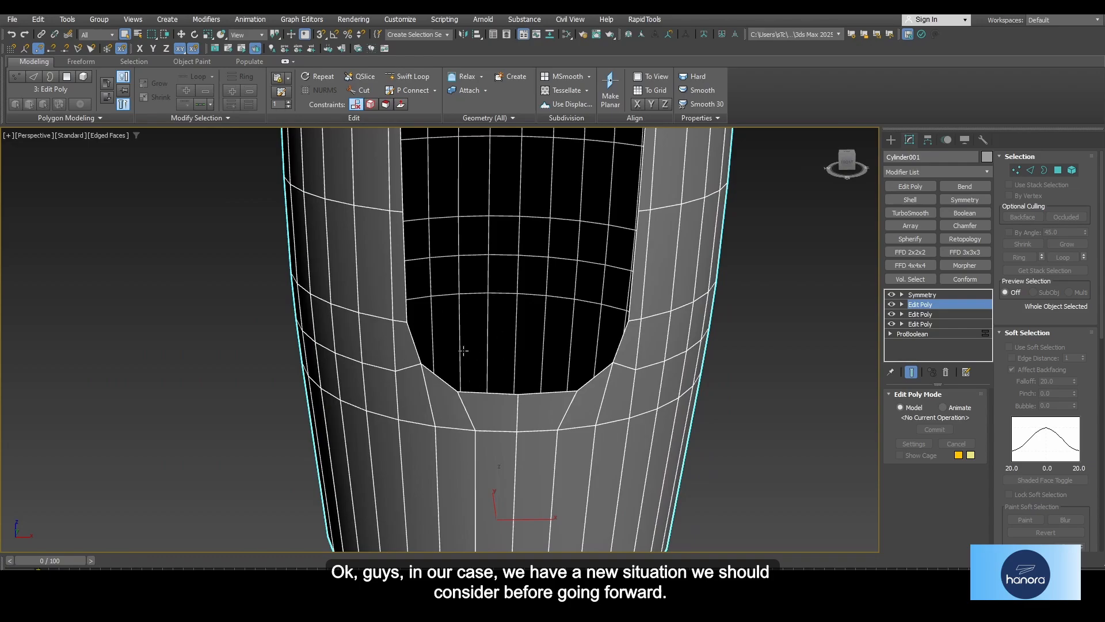
left_click(1015, 169)
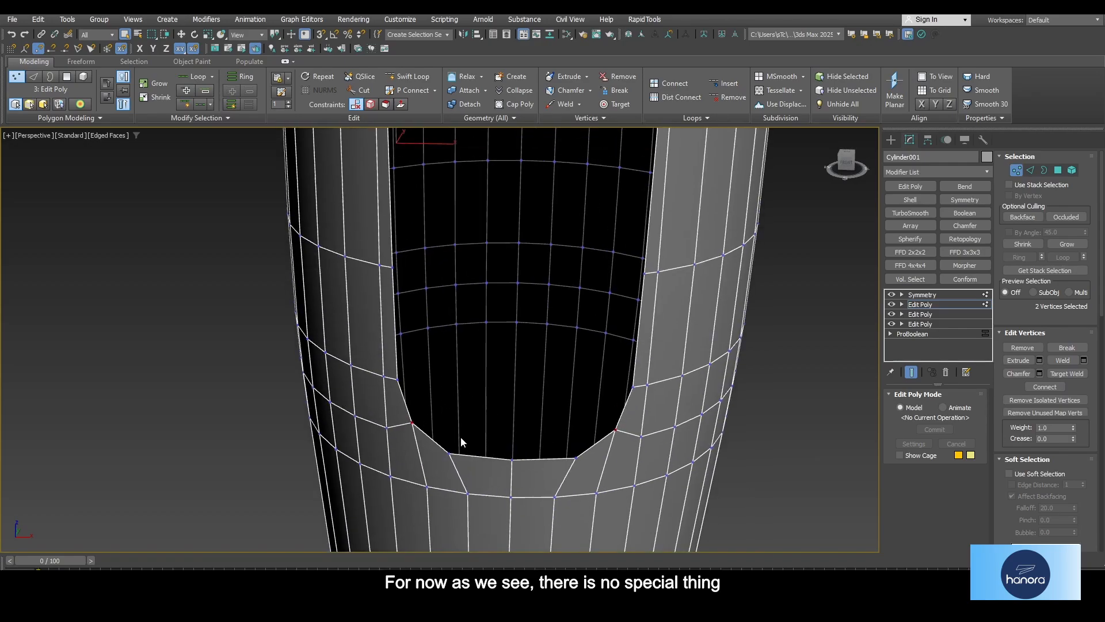
left_click(1044, 169)
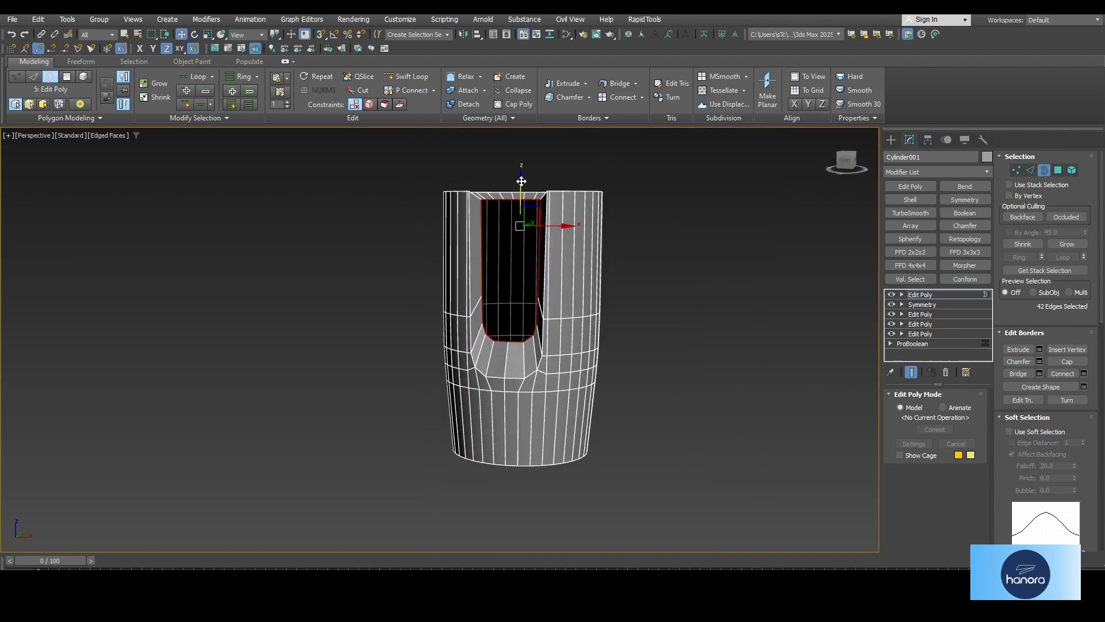
Make the topmost Edit Poly layer active for vertex work near the slot's lower corners.
left_click(1029, 170)
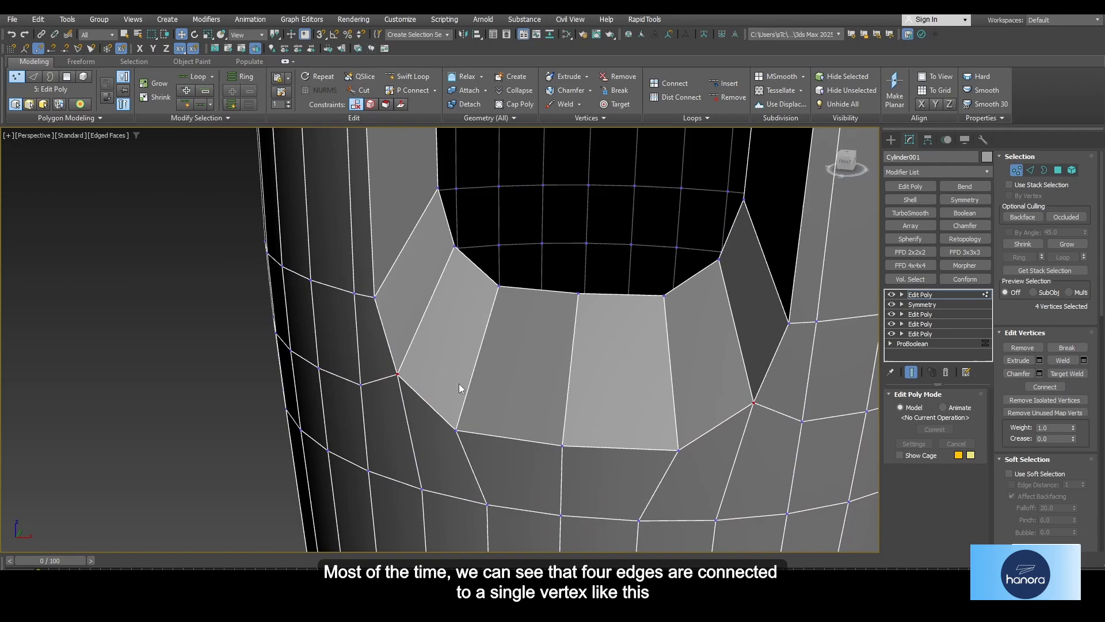
mouse_move(456, 430)
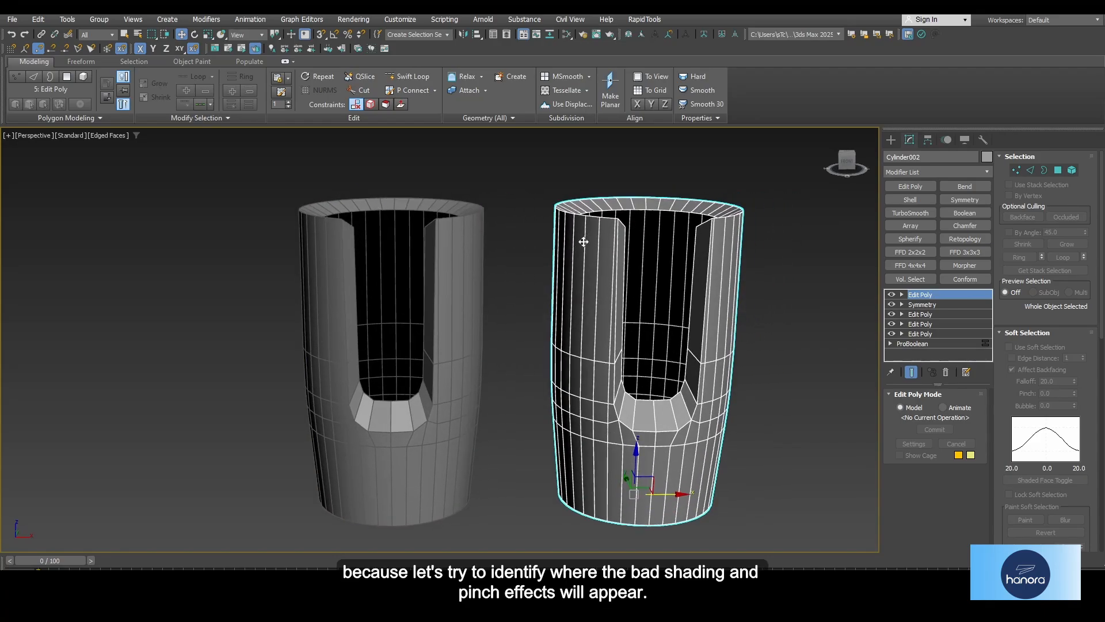
mouse_move(647, 277)
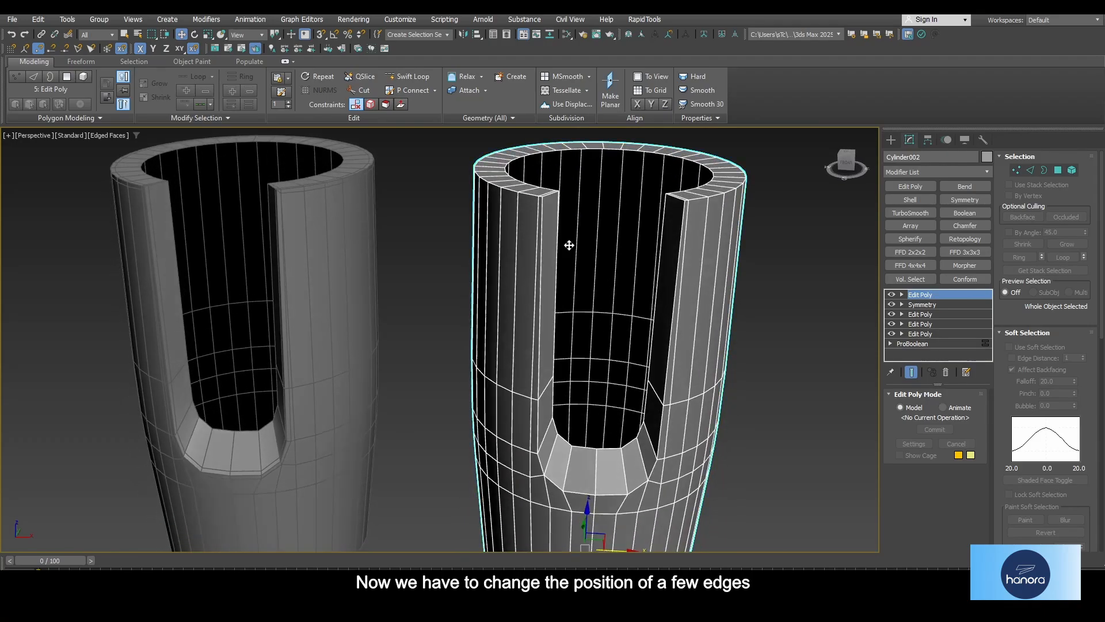
mouse_move(553, 318)
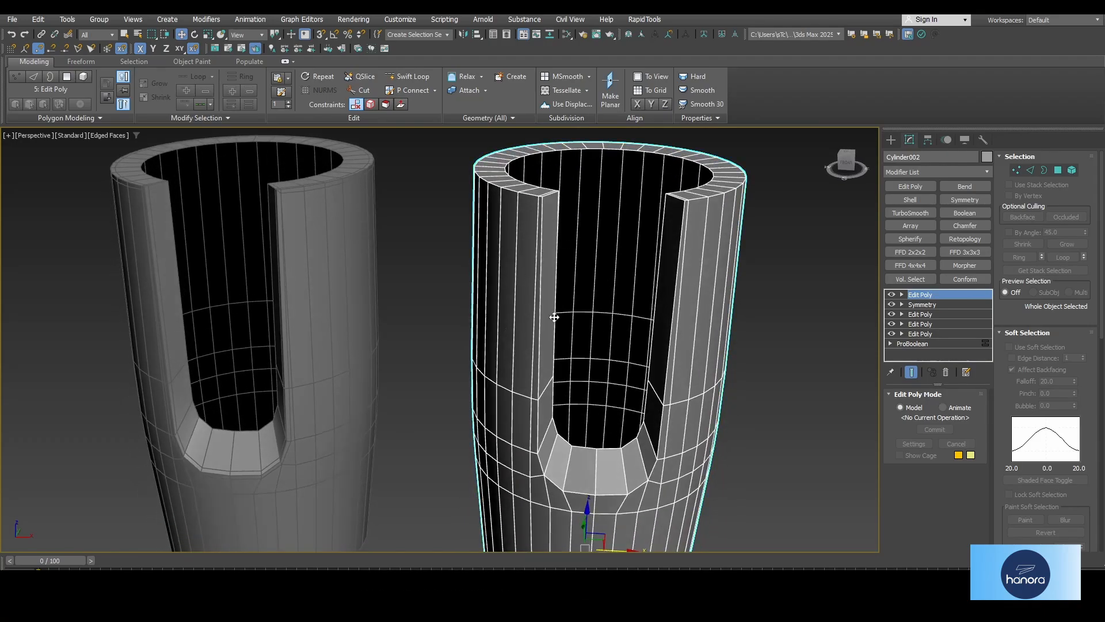
mouse_move(964, 223)
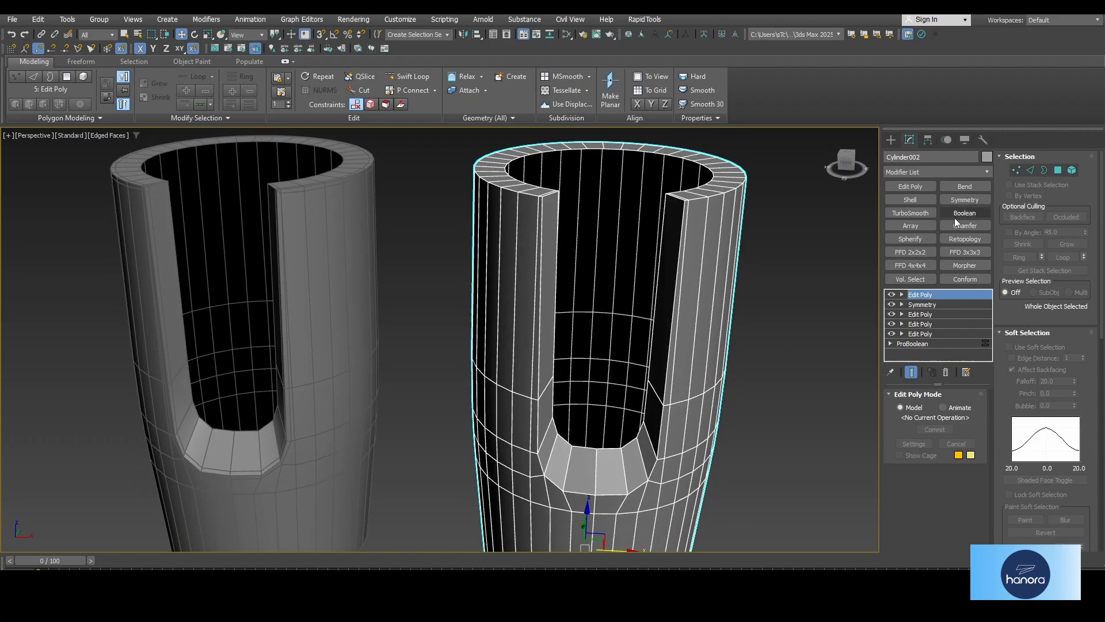
Add an Edit Poly layer to the duplicate cup and mirror it with Symmetry.
left_click(1030, 170)
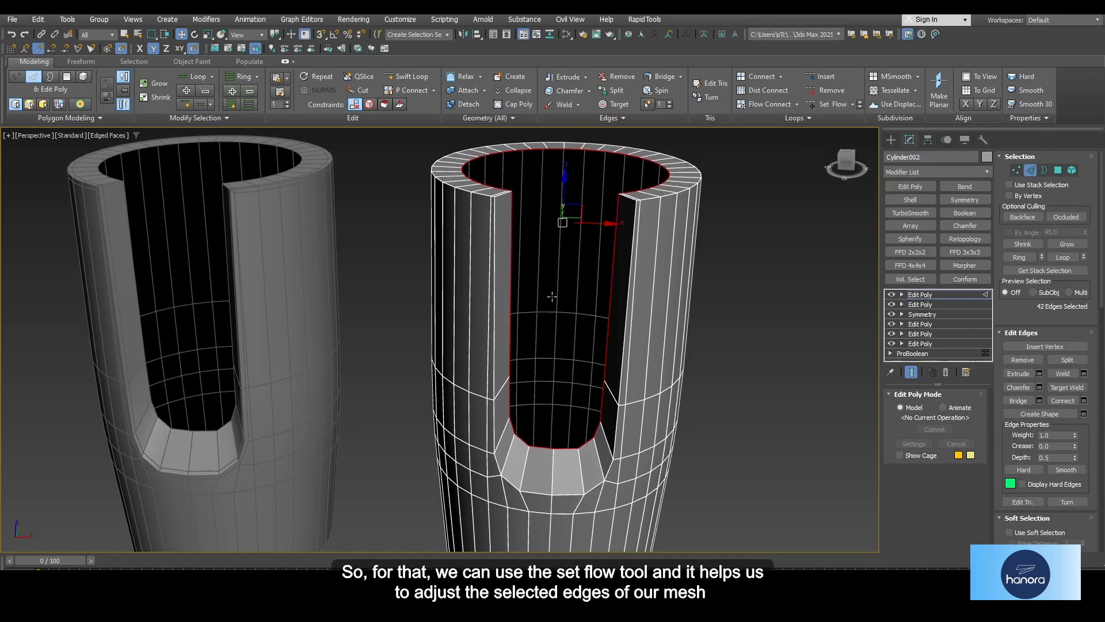
mouse_move(580, 326)
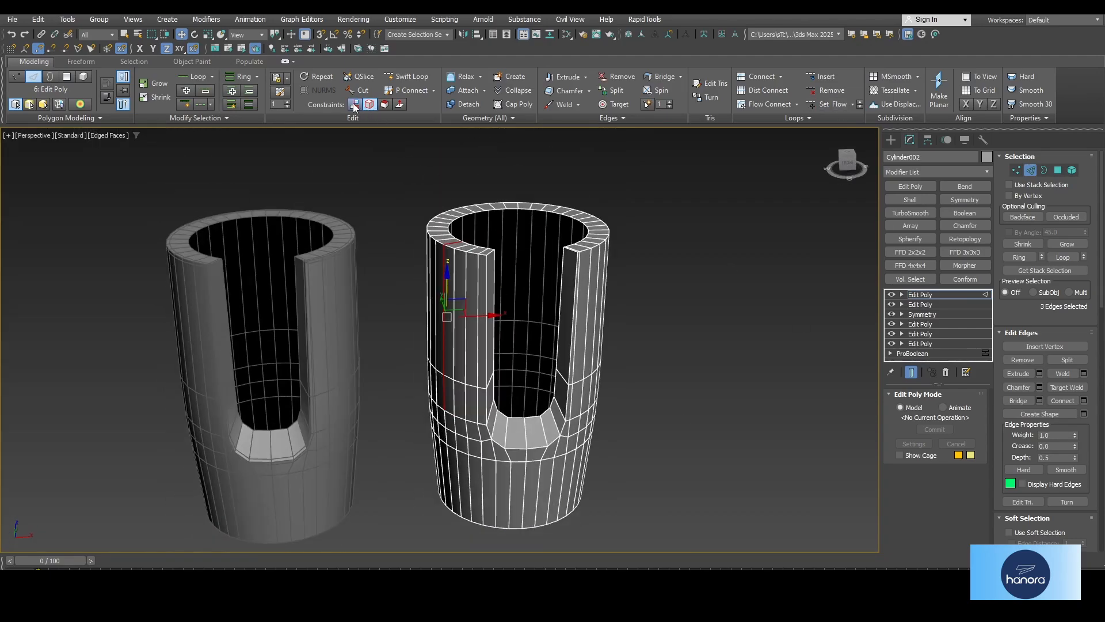
left_click(922, 294)
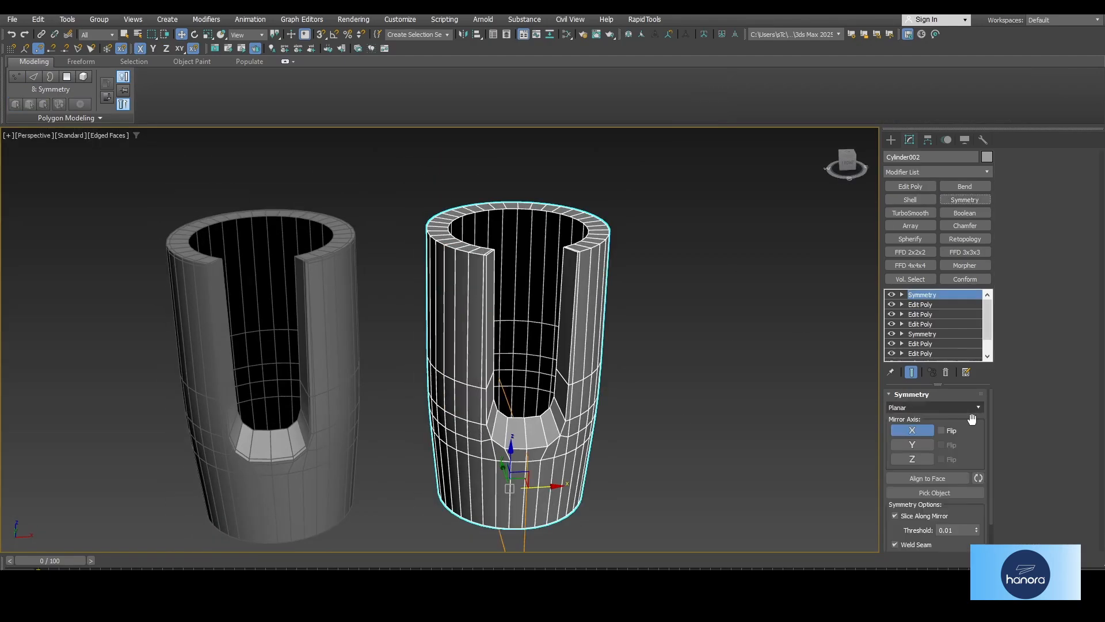
left_click(920, 304)
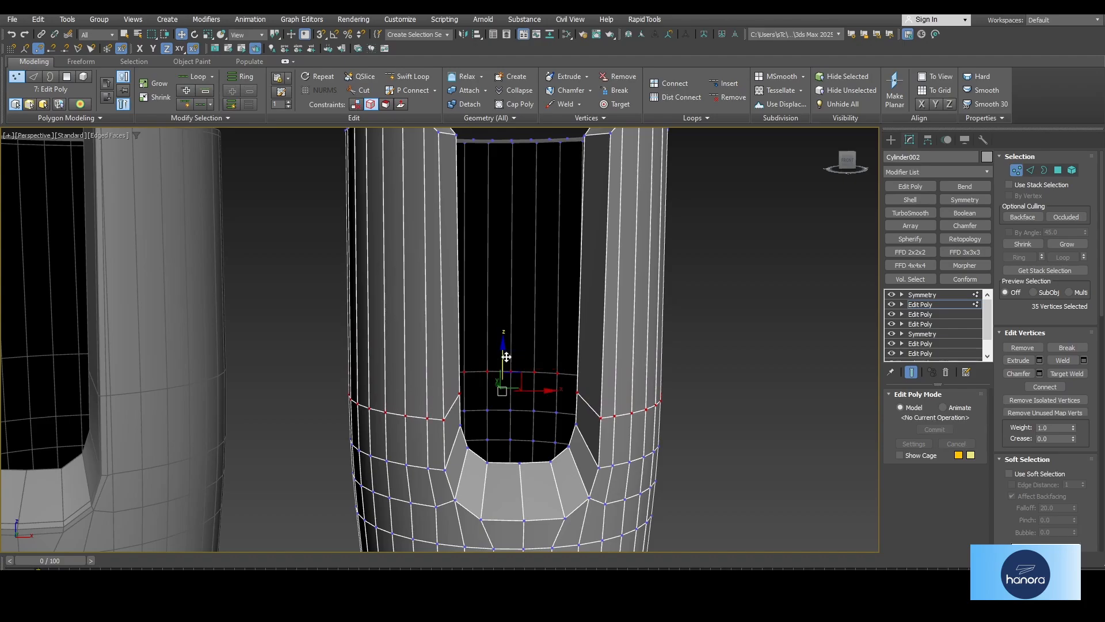
Select the cut-out's lining faces, convert to border edges, and chamfer them into support loops.
left_click(1030, 170)
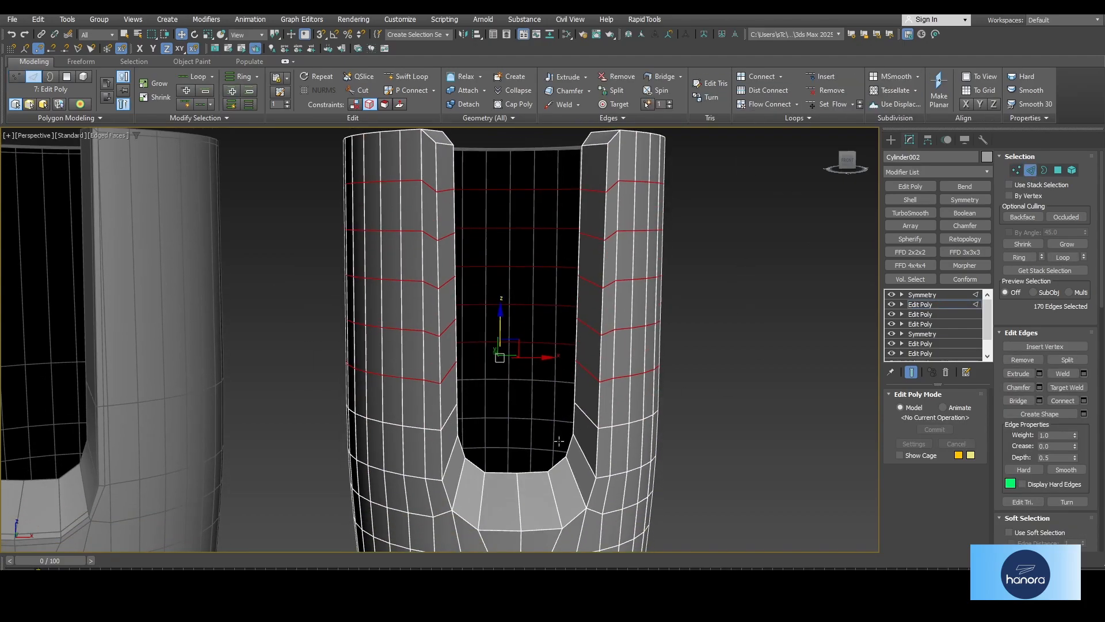
left_click(1058, 170)
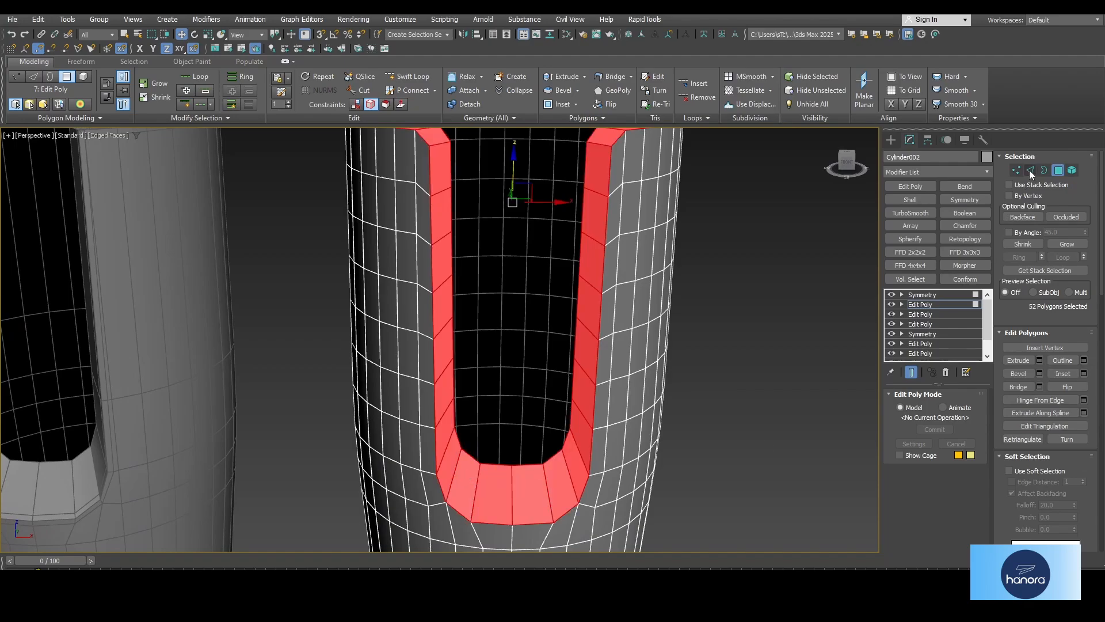
left_click(1030, 170)
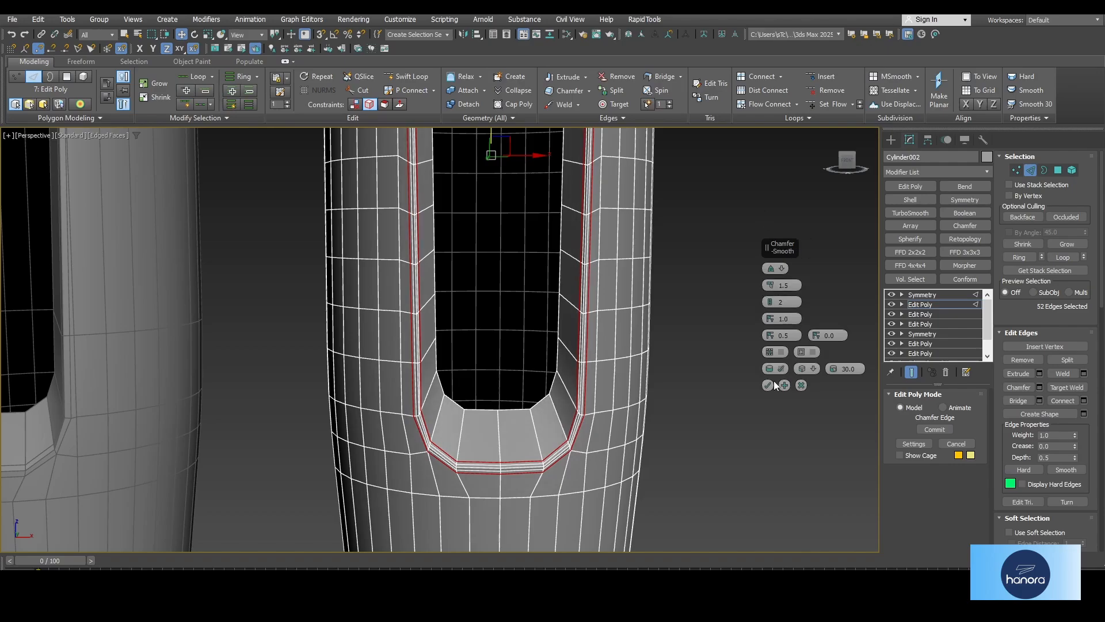
left_click(923, 294)
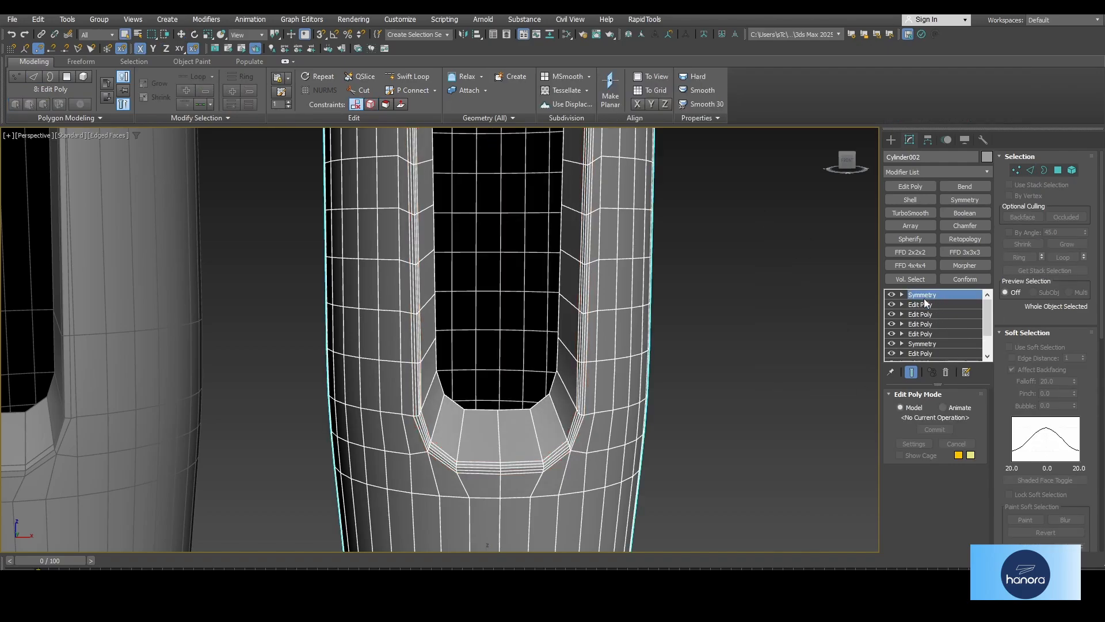
Add TurboSmooth with 3 iterations to the copied cup.
left_click(925, 295)
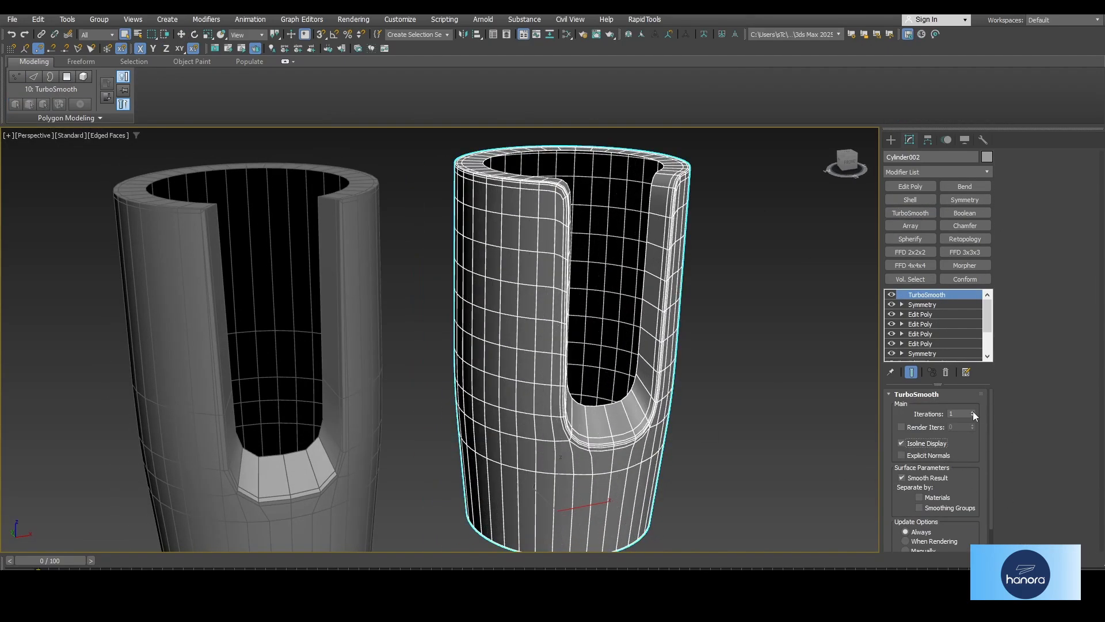
right_click(922, 294)
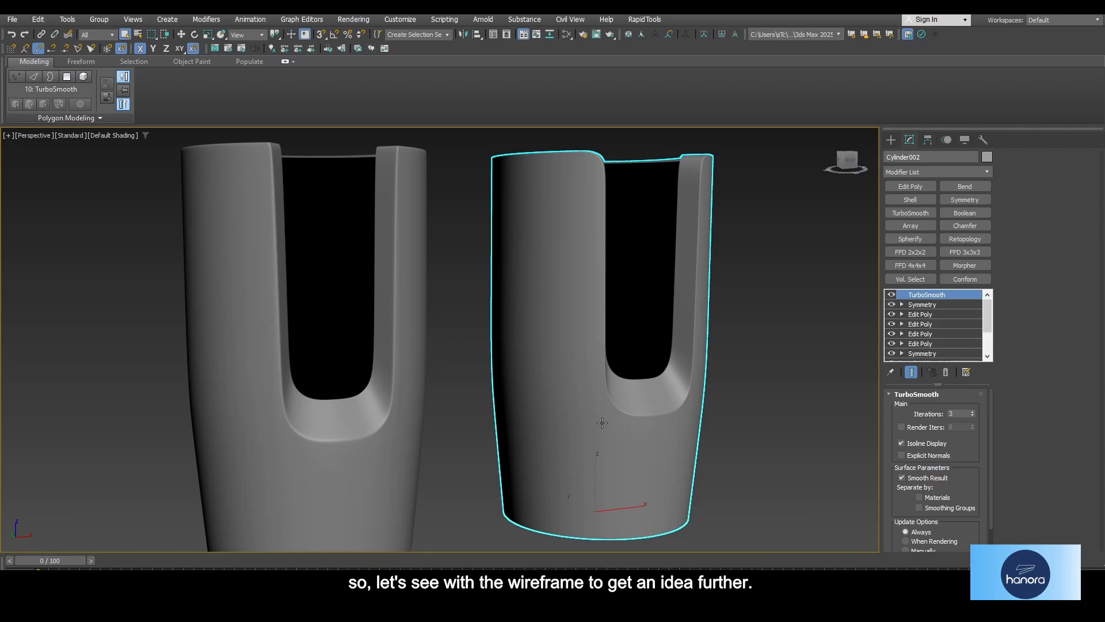
mouse_move(511, 420)
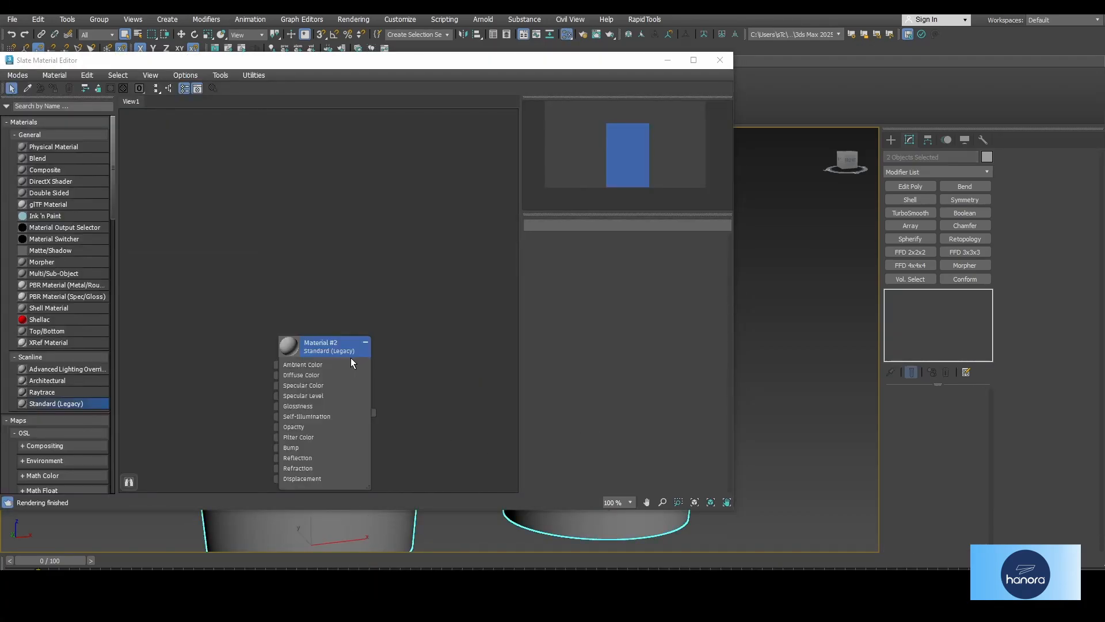
Assign the new standard material to both cups.
left_click(719, 60)
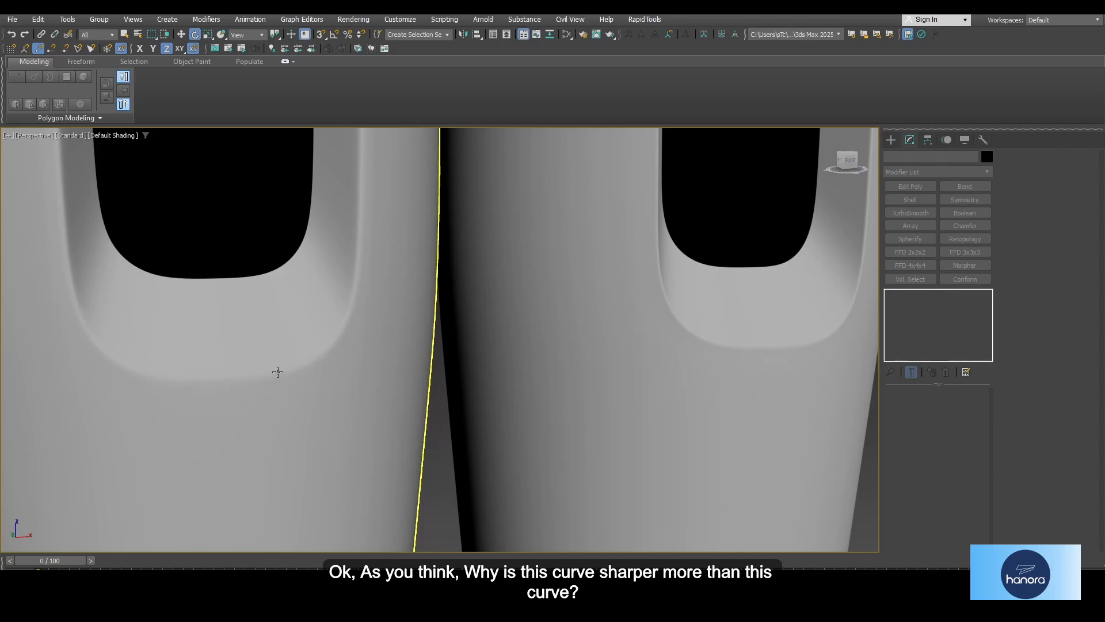
key("F4")
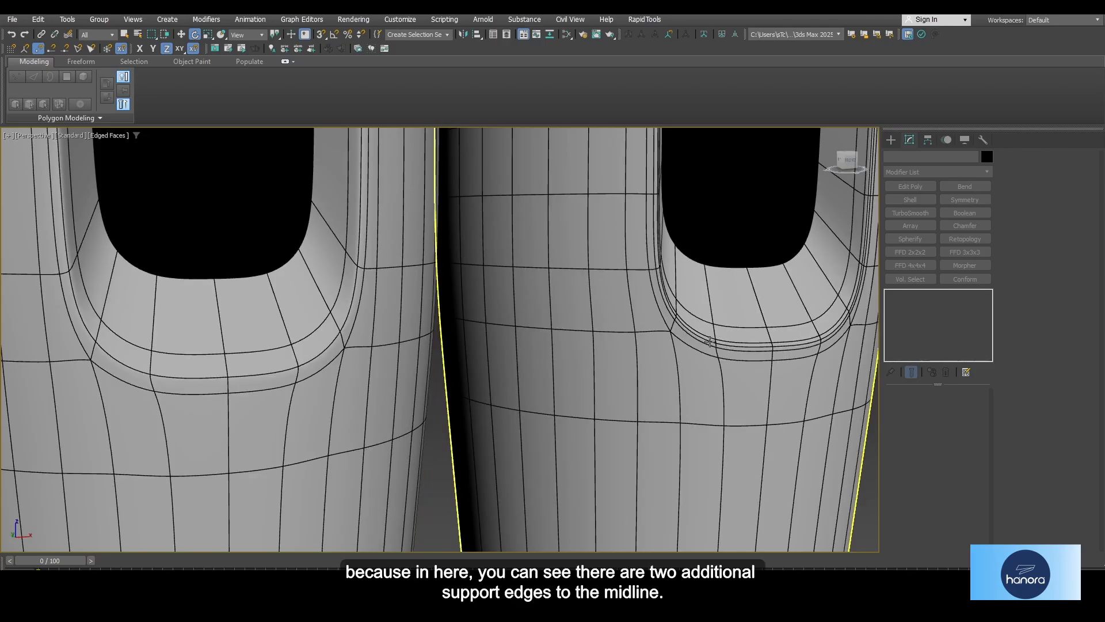
mouse_move(787, 346)
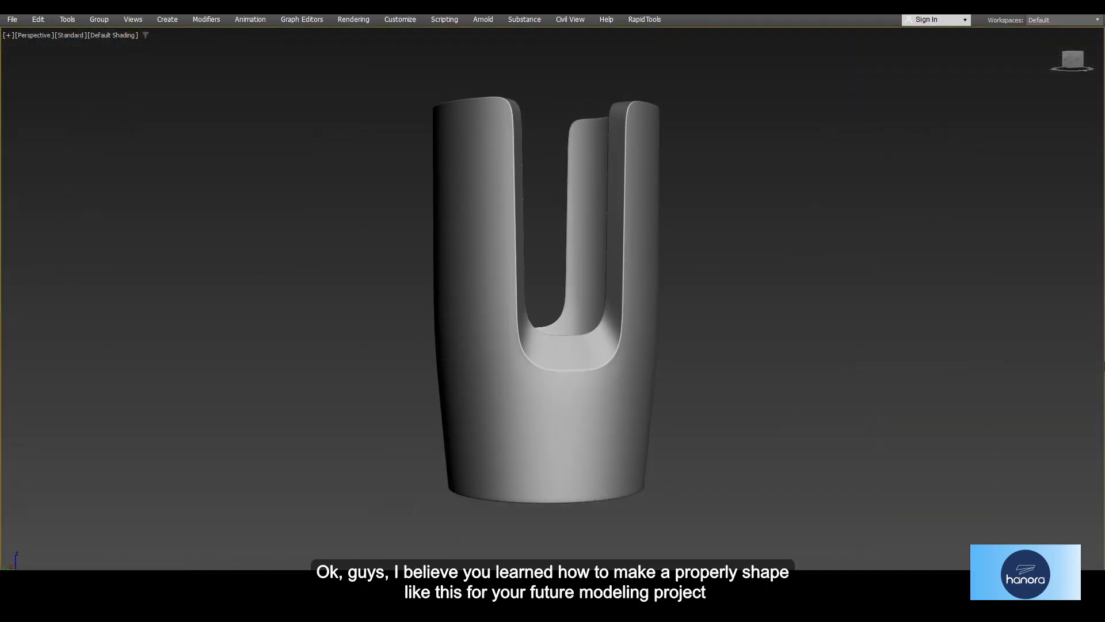
left_click_drag(550, 282, 437, 283)
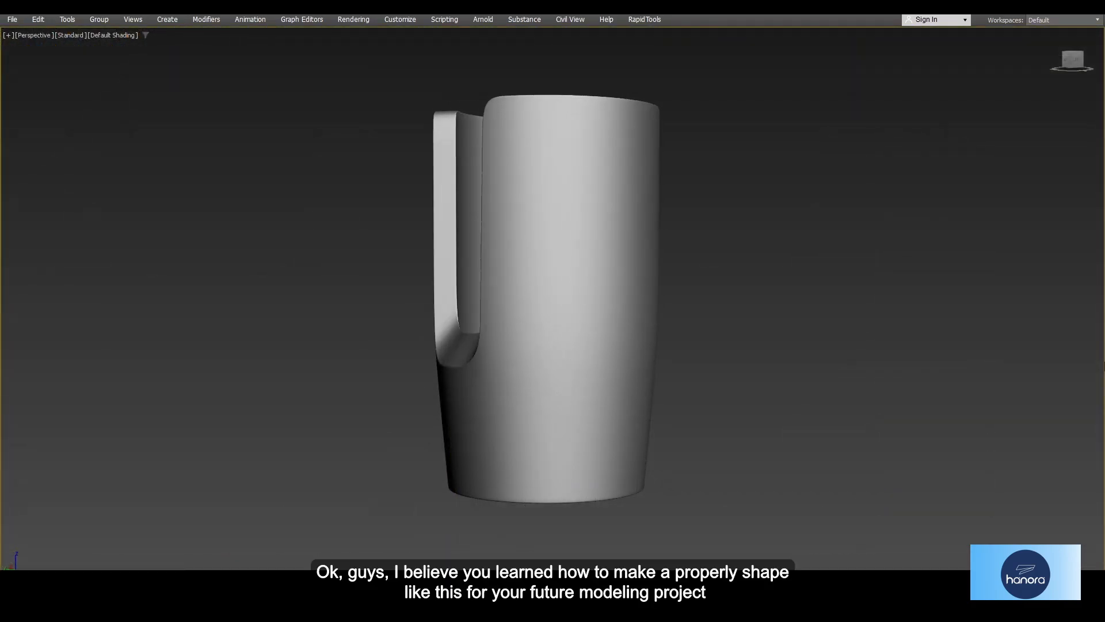